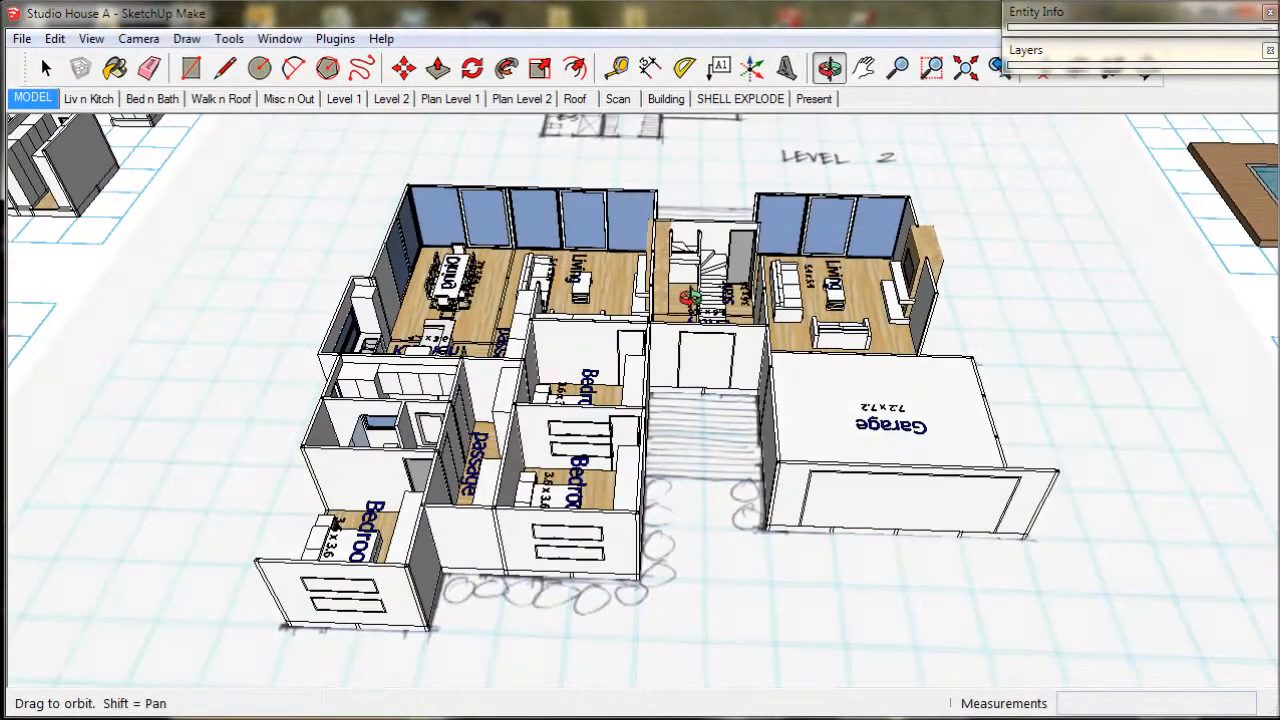
# Show the Misc n Out scene and drag out the small Deck module.
pyautogui.click(46, 67)
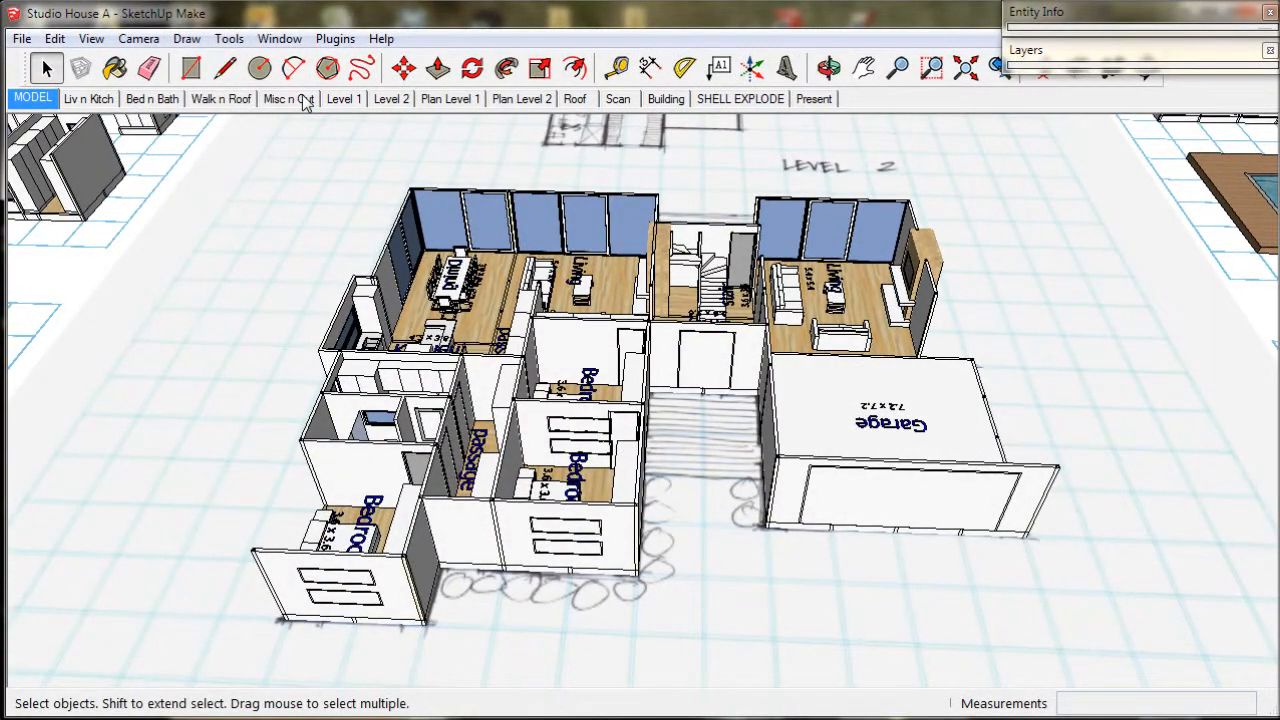
pyautogui.click(288, 98)
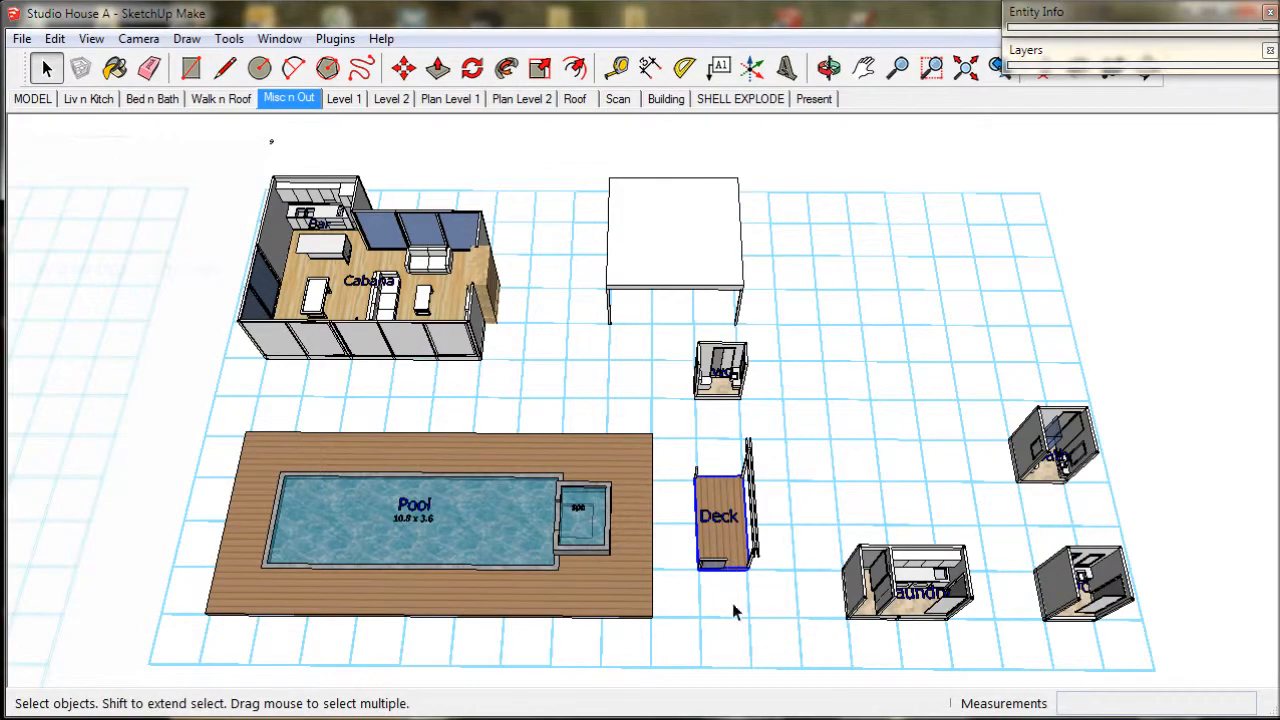
pyautogui.moveTo(735, 610); pyautogui.dragTo(790, 535)
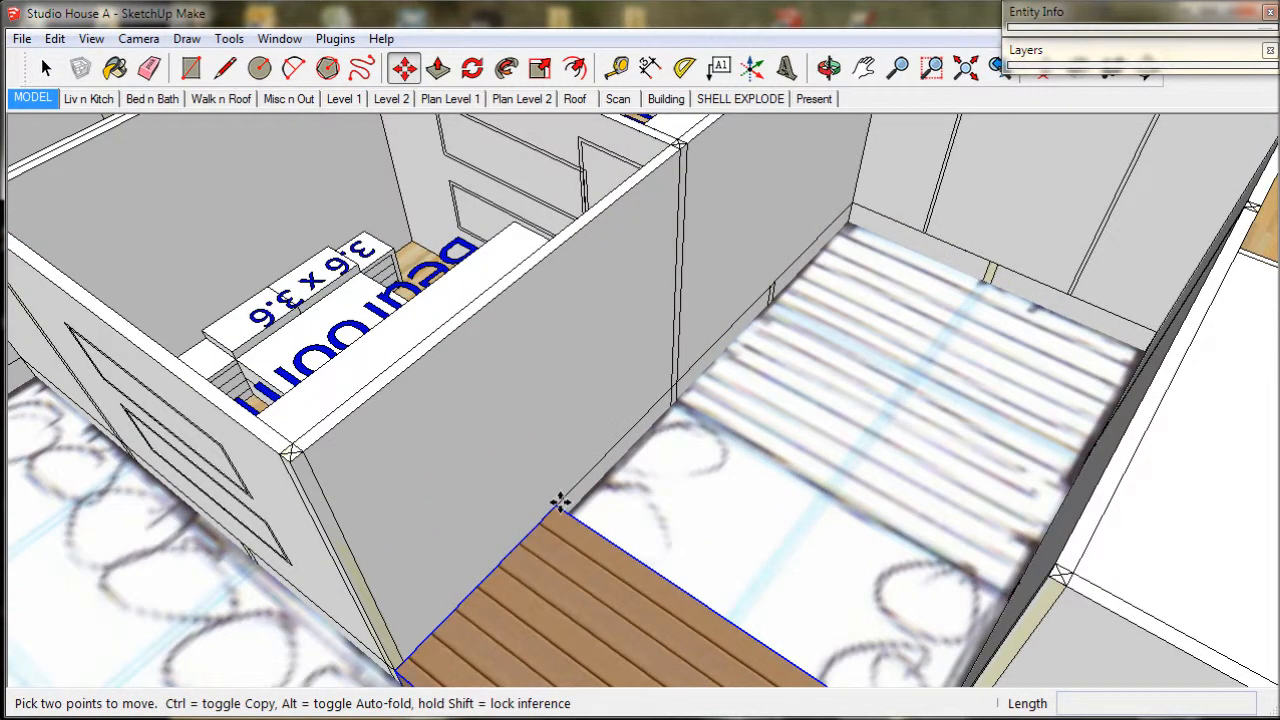
# Snap the deck against the bedroom wall and push/pull it into a long strip.
pyautogui.moveTo(560, 500); pyautogui.dragTo(855, 200)
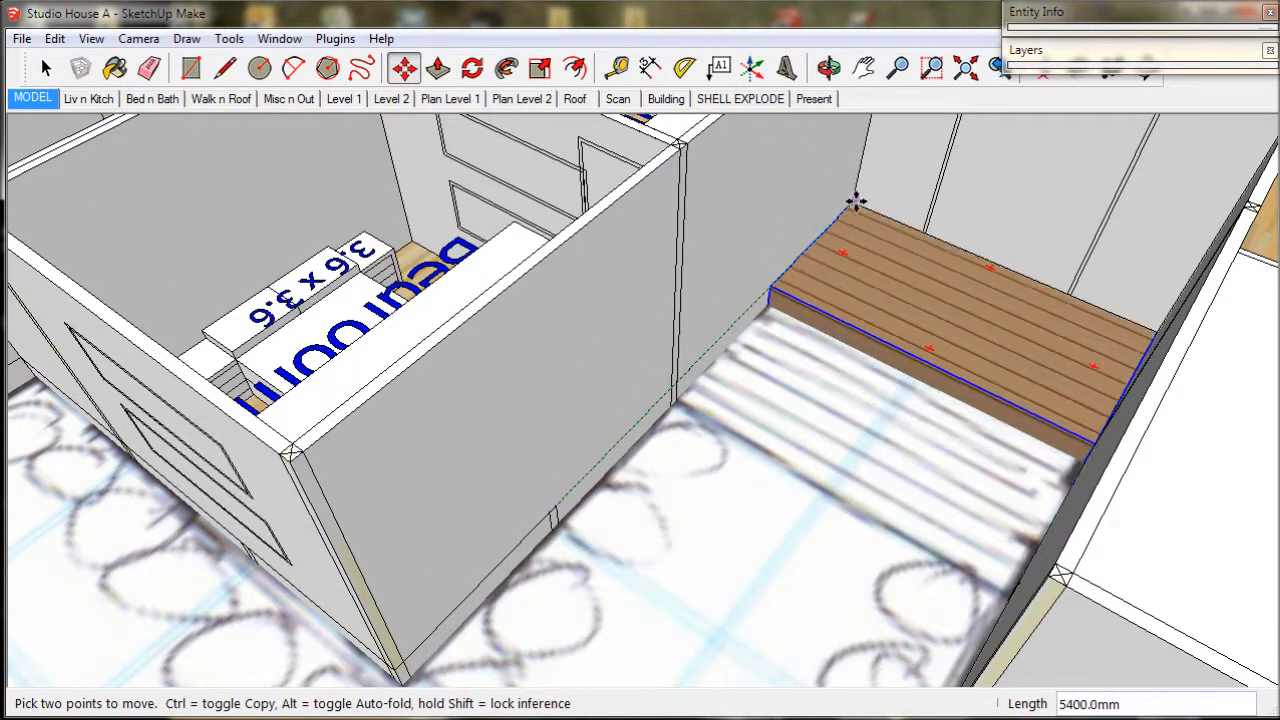
pyautogui.moveTo(840, 330)
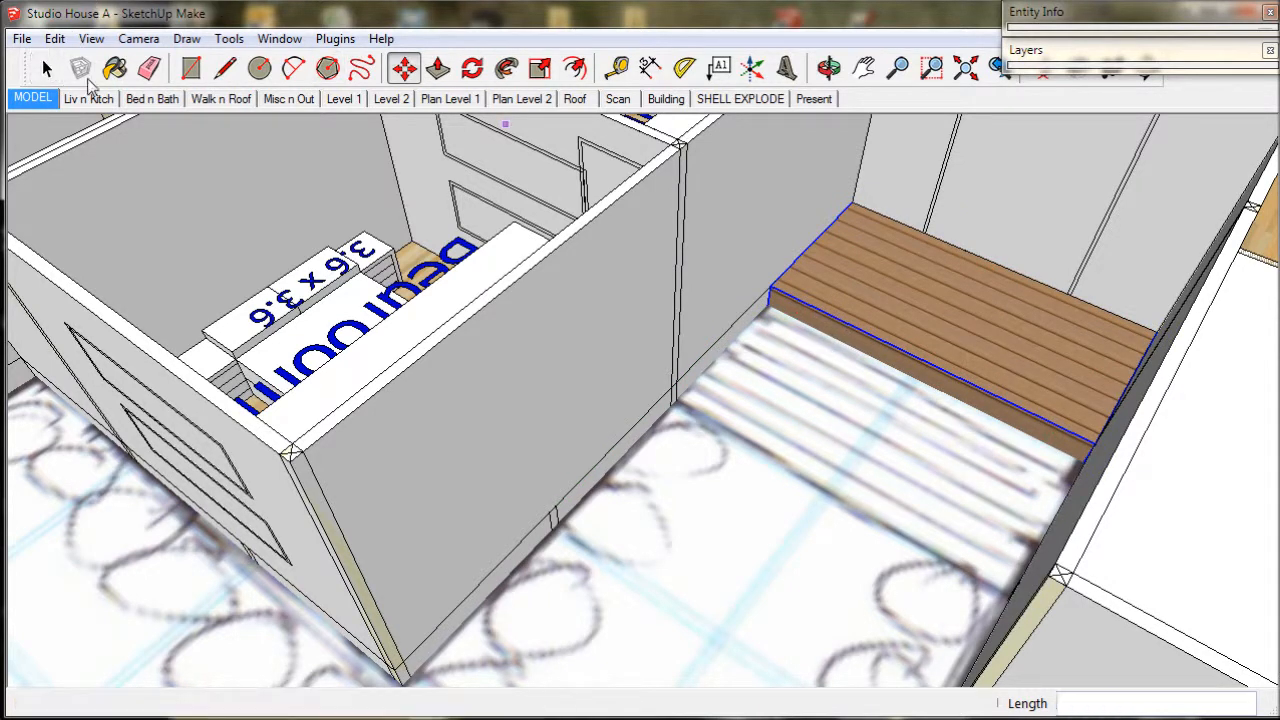
pyautogui.click(46, 67)
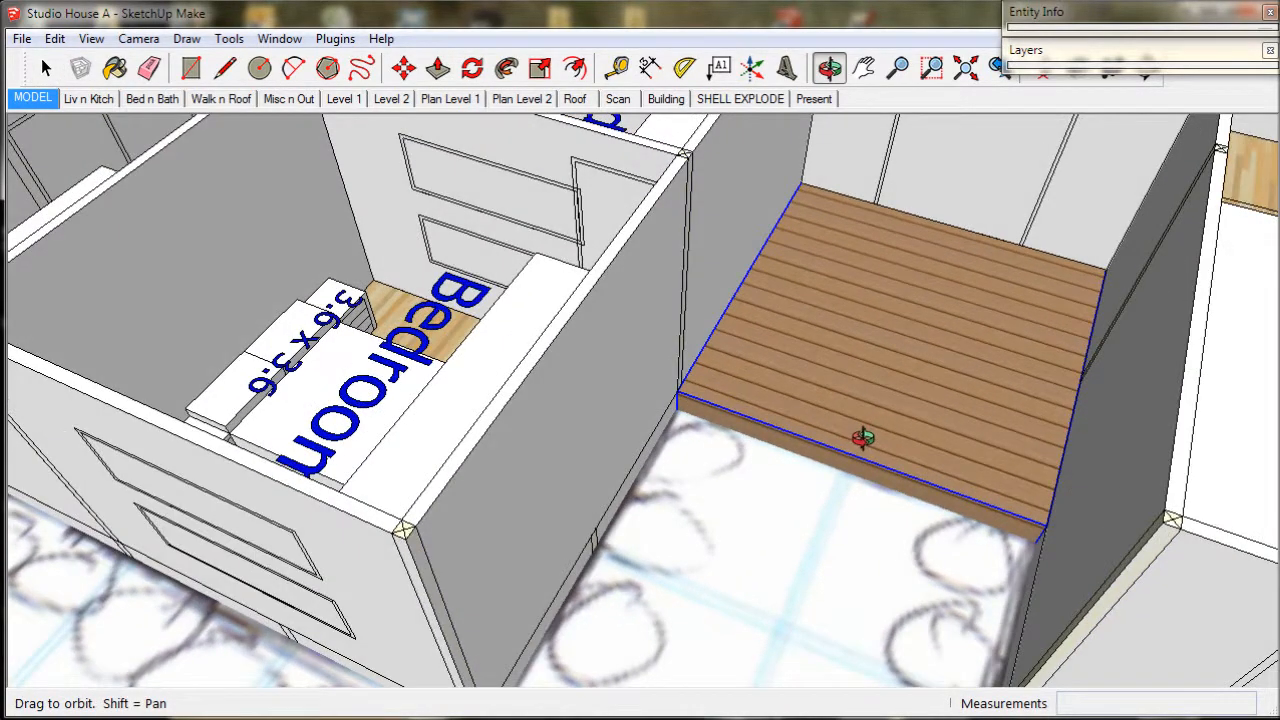
pyautogui.click(403, 67)
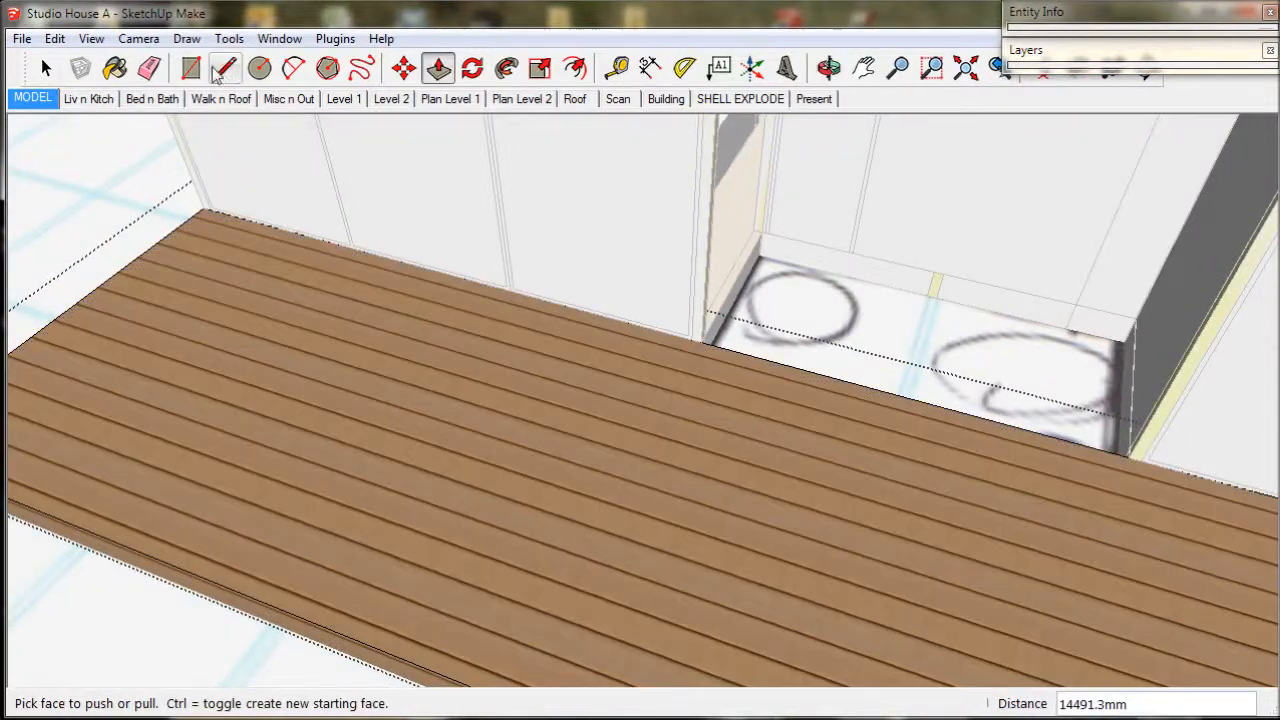
# Start a rectangle at the long deck's inner corner to fill the recess.
pyautogui.click(190, 67)
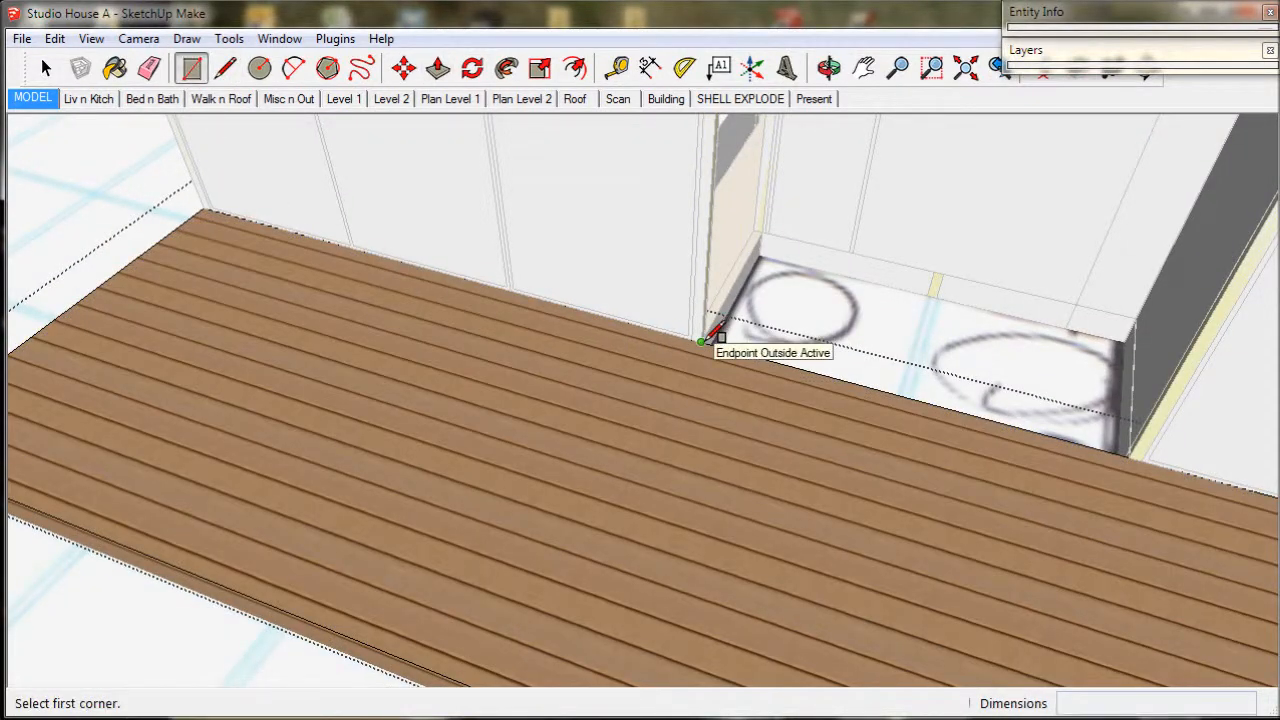
pyautogui.click(703, 341)
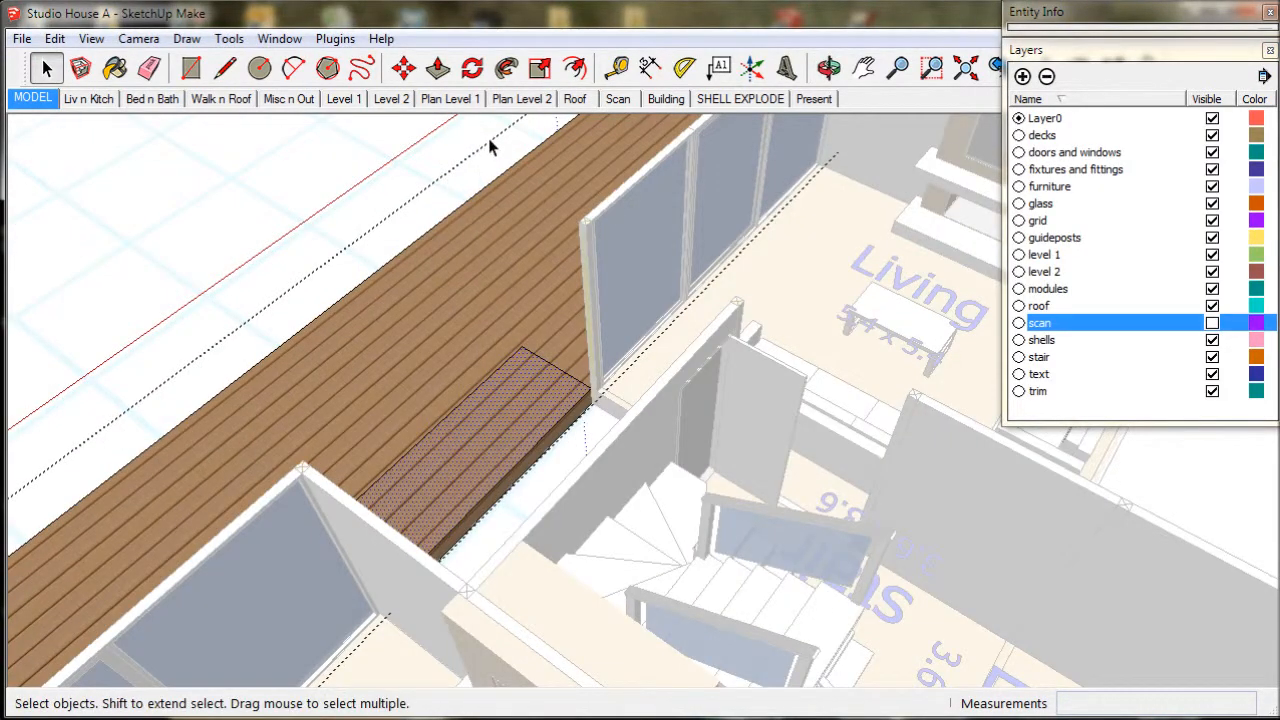
# Complete the recess deck patch and view it with the scan layer hidden.
pyautogui.click(438, 68)
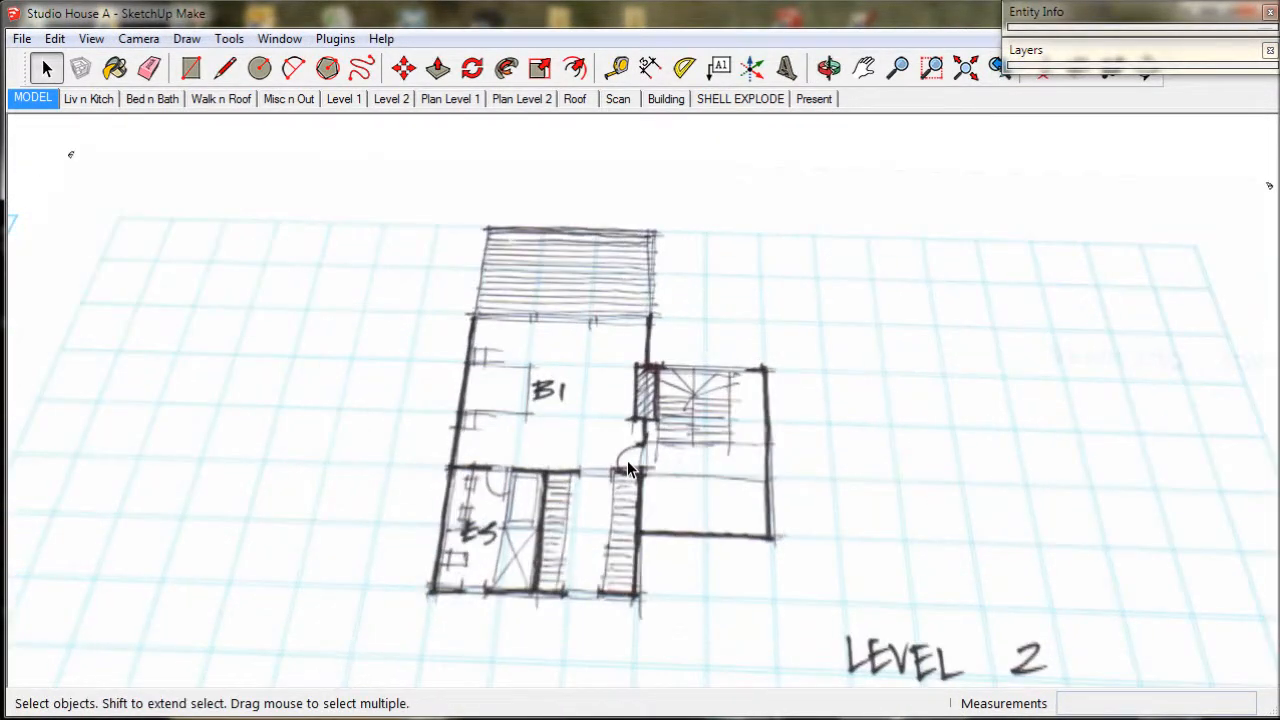
# Open the Bed n Bath scene and begin moving the bedroom module by its corner.
pyautogui.rightClick(32, 98)
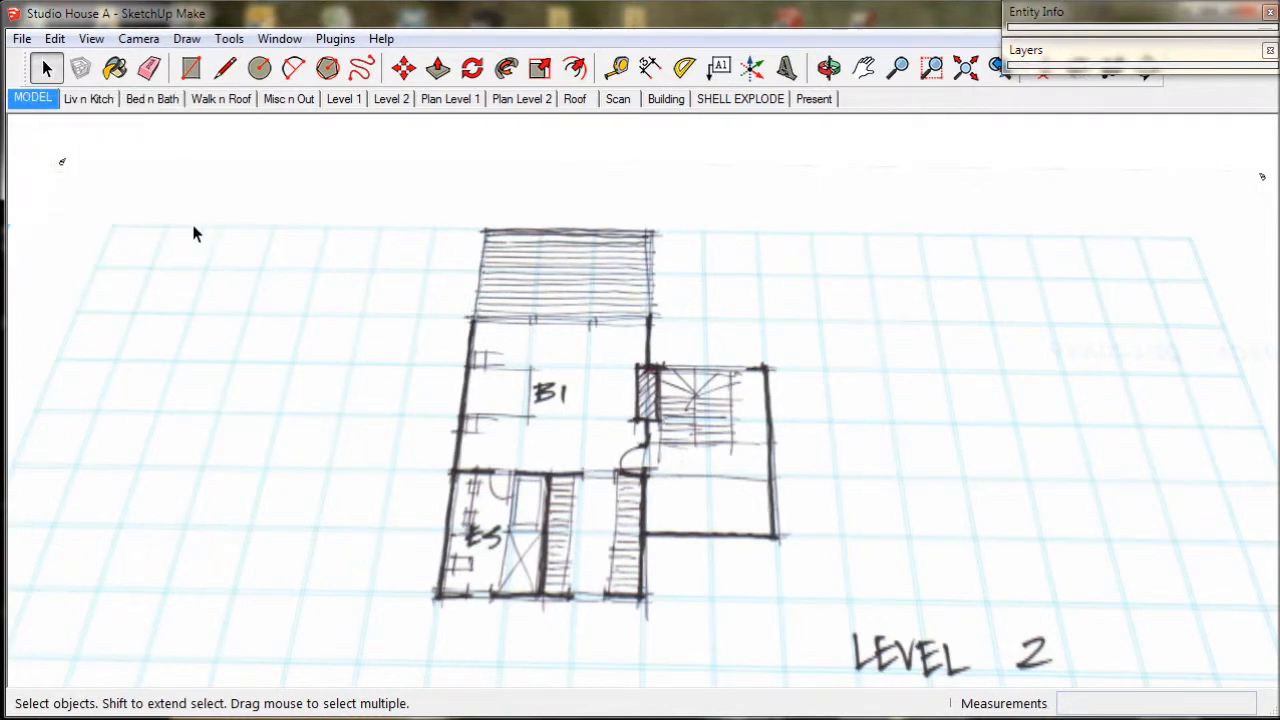
pyautogui.click(152, 98)
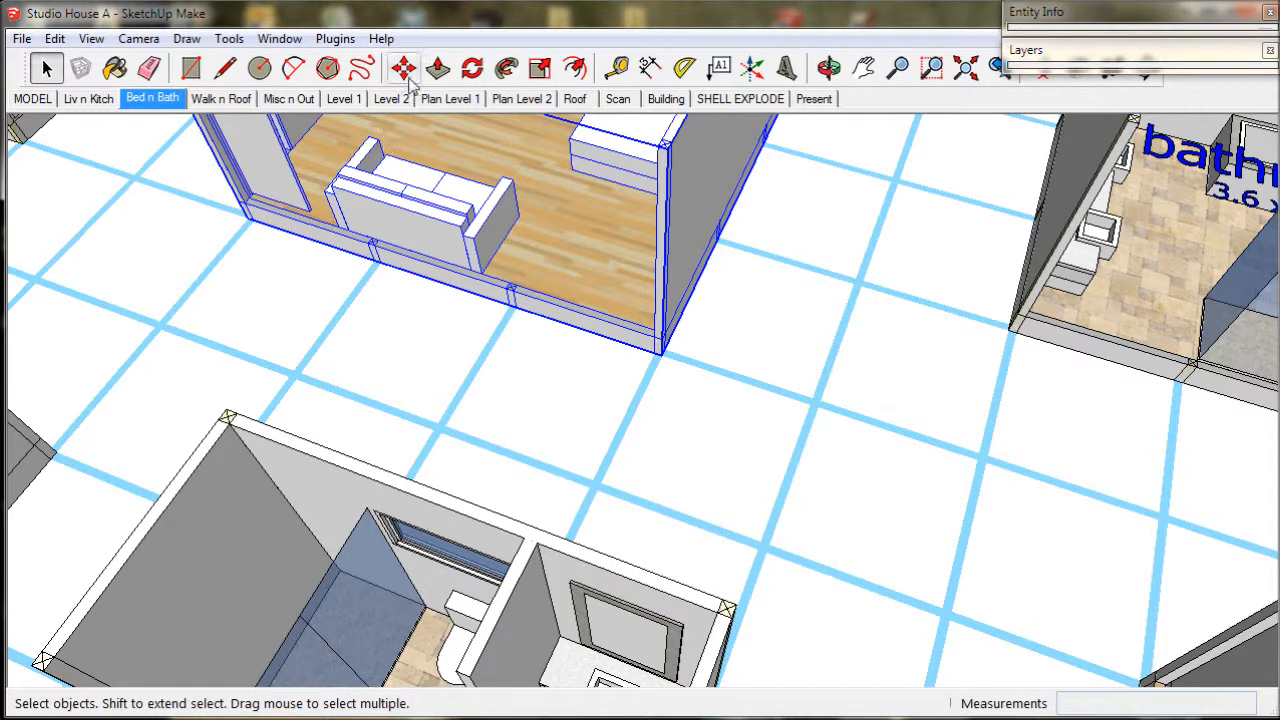
pyautogui.click(404, 68)
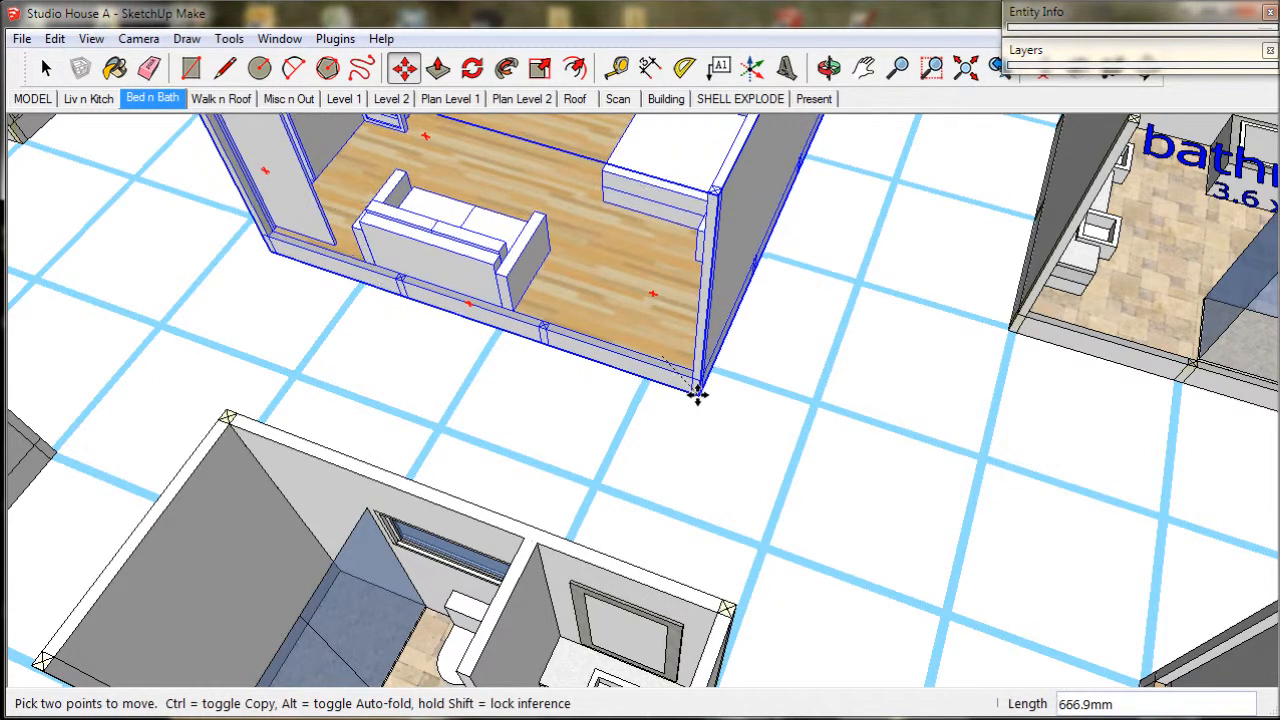
pyautogui.click(32, 98)
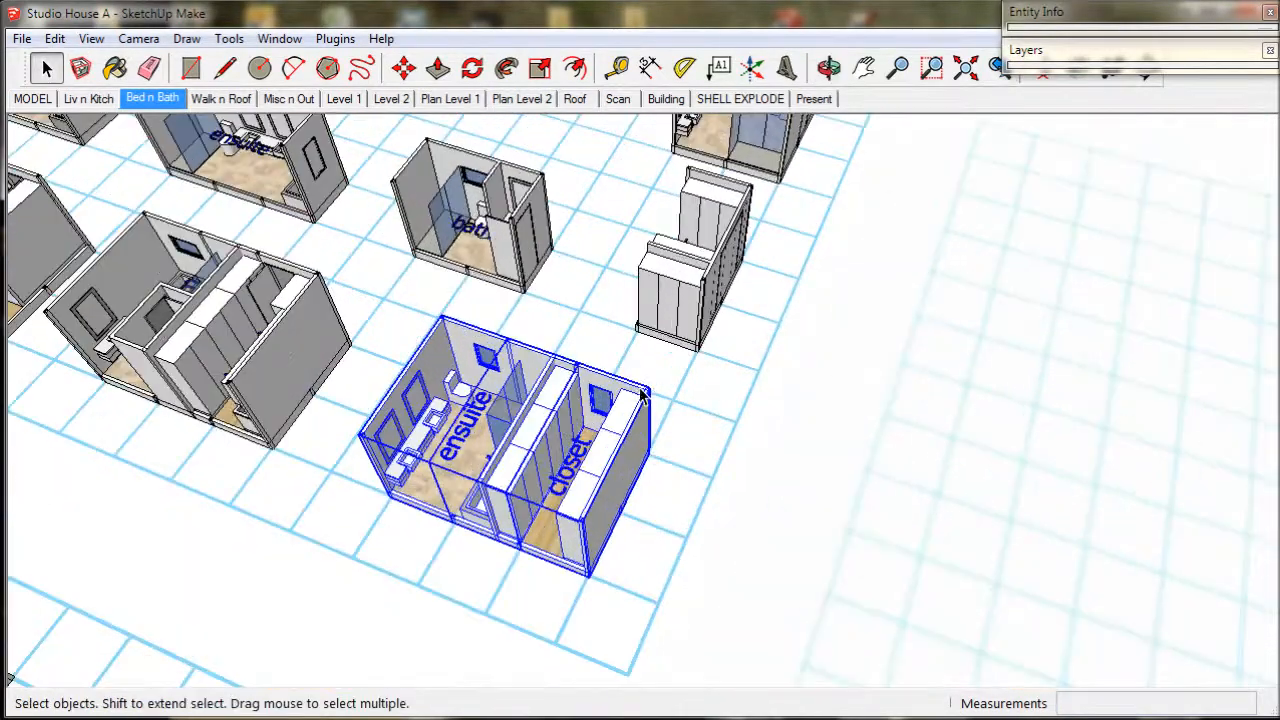
# Snap the ensuite/closet module to the bedroom corner, then show only the Scan scene.
pyautogui.scroll(-3)
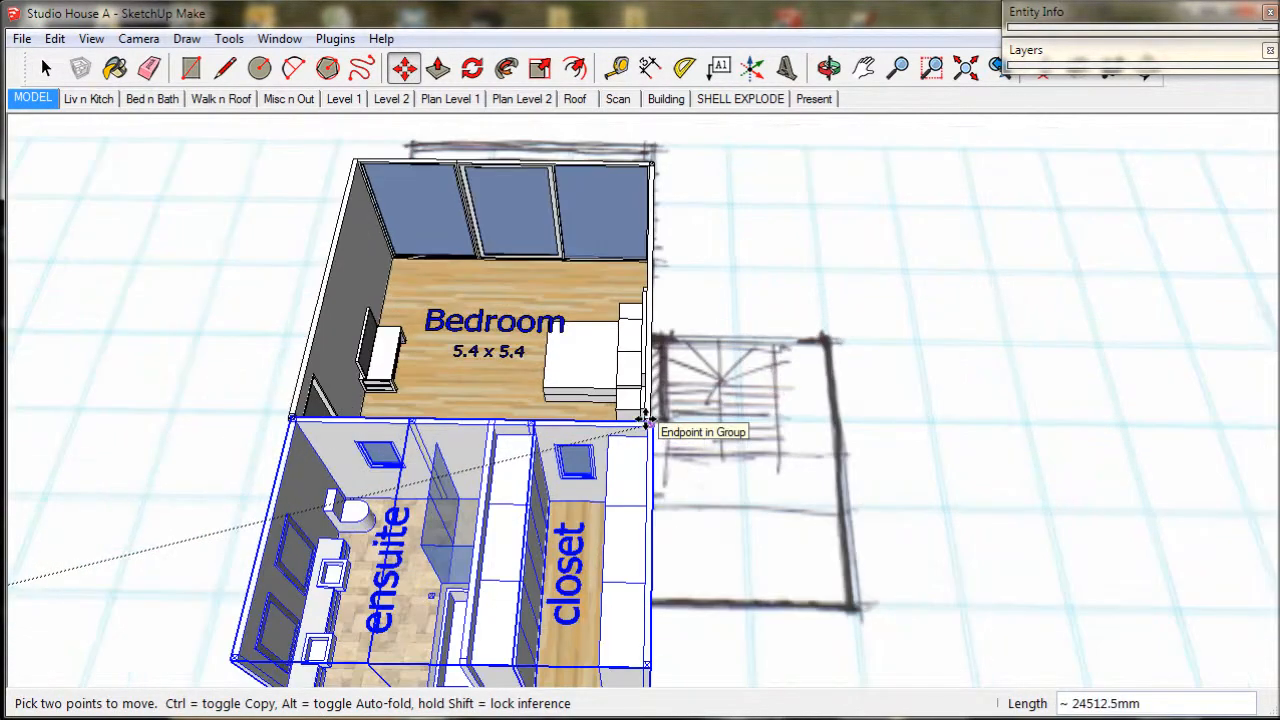
pyautogui.scroll(3)
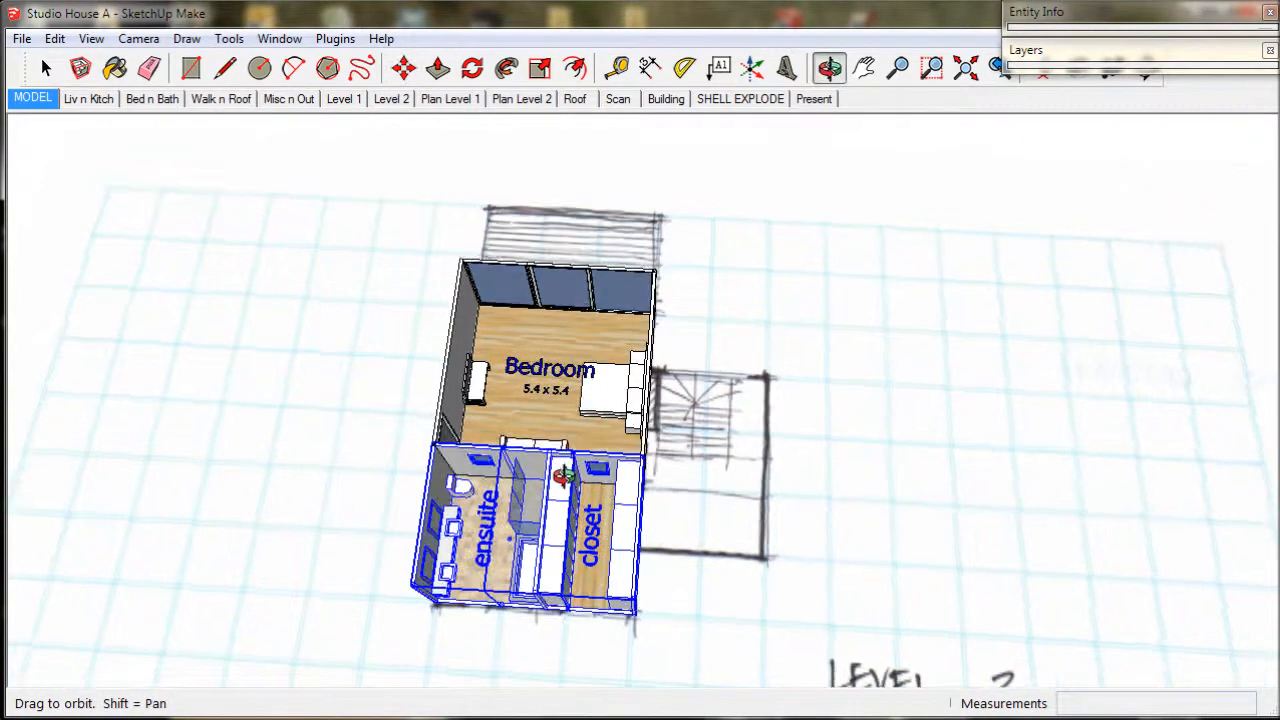
pyautogui.click(45, 67)
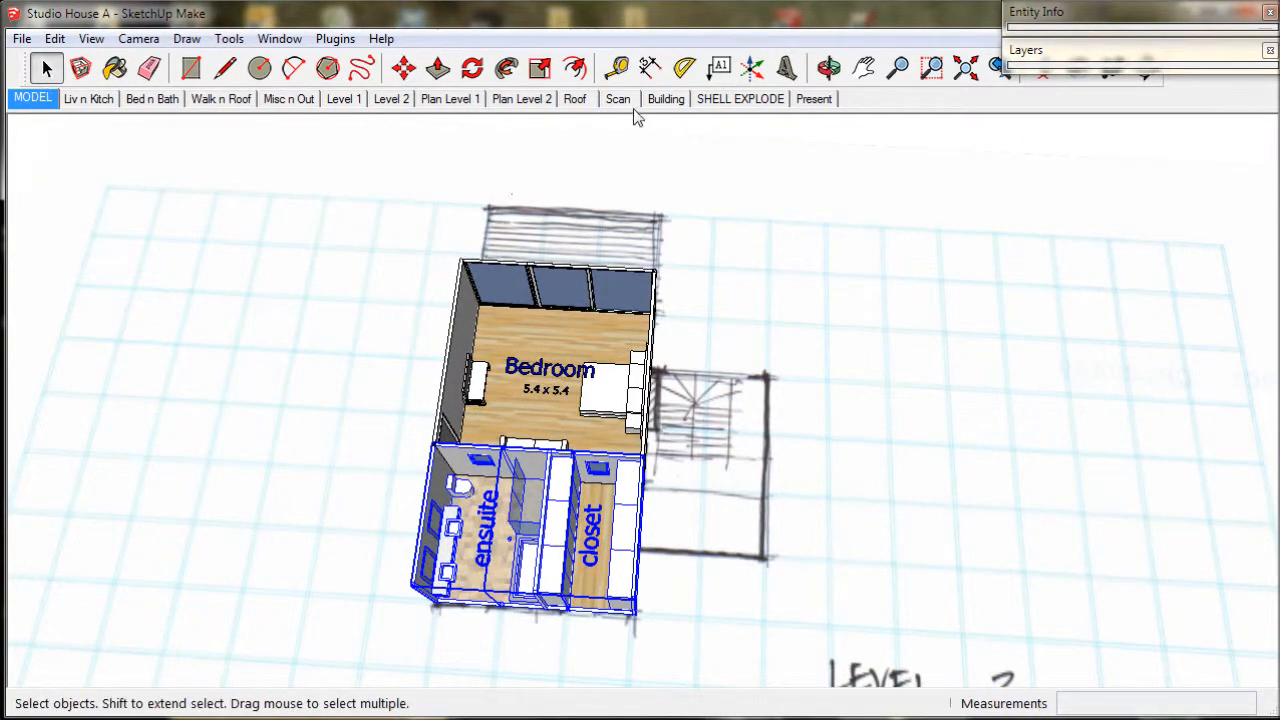
pyautogui.click(617, 98)
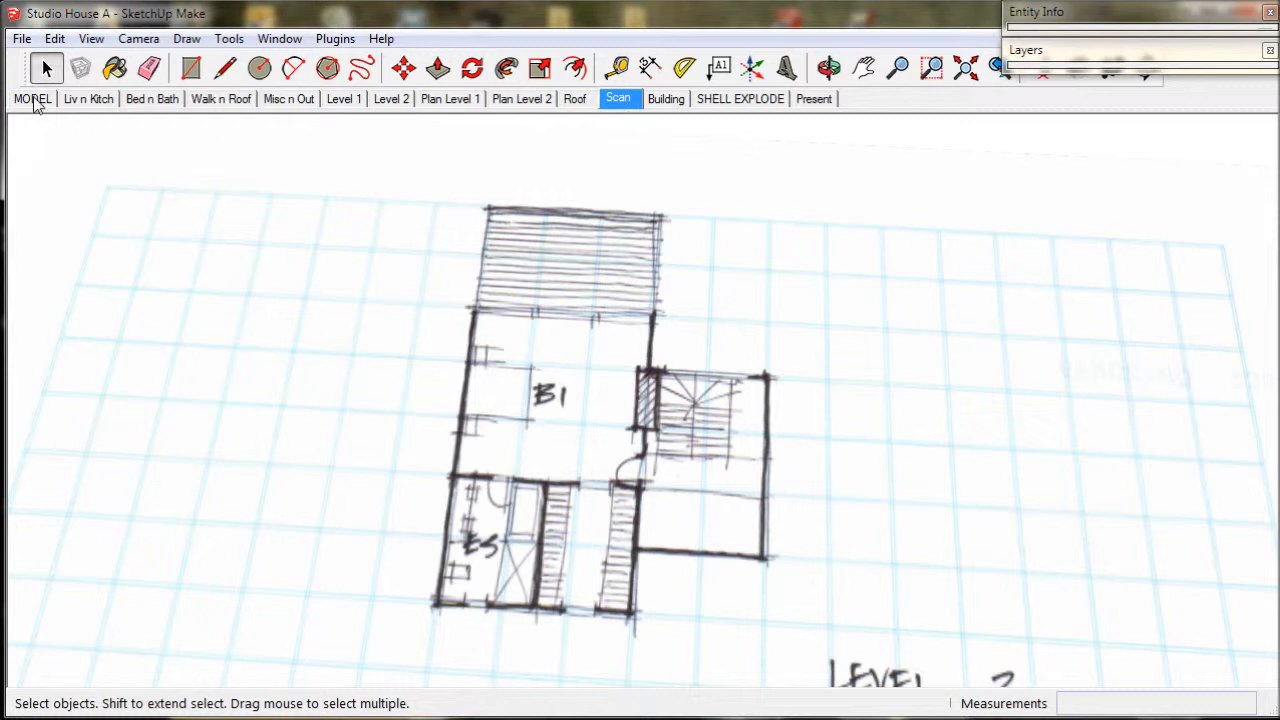
# Flip the ensuite and closet modules along the green direction and orbit to check.
pyautogui.click(31, 98)
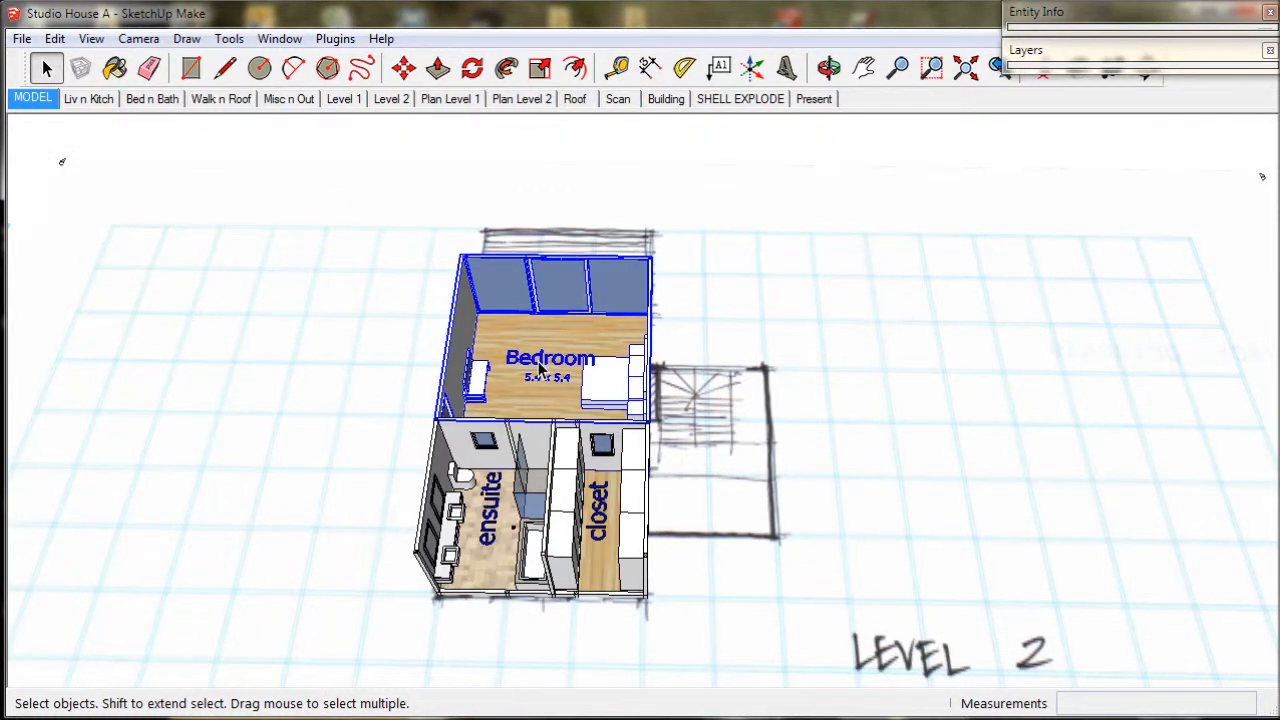
pyautogui.rightClick(540, 370)
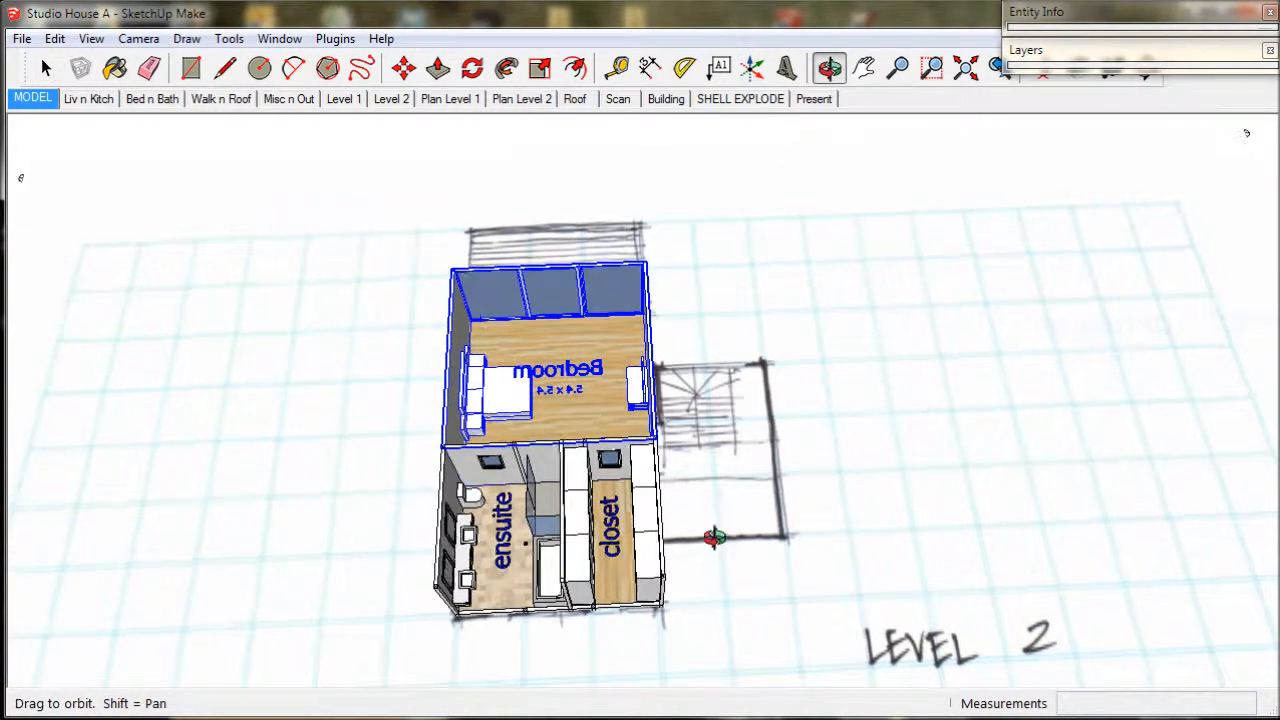
pyautogui.click(45, 67)
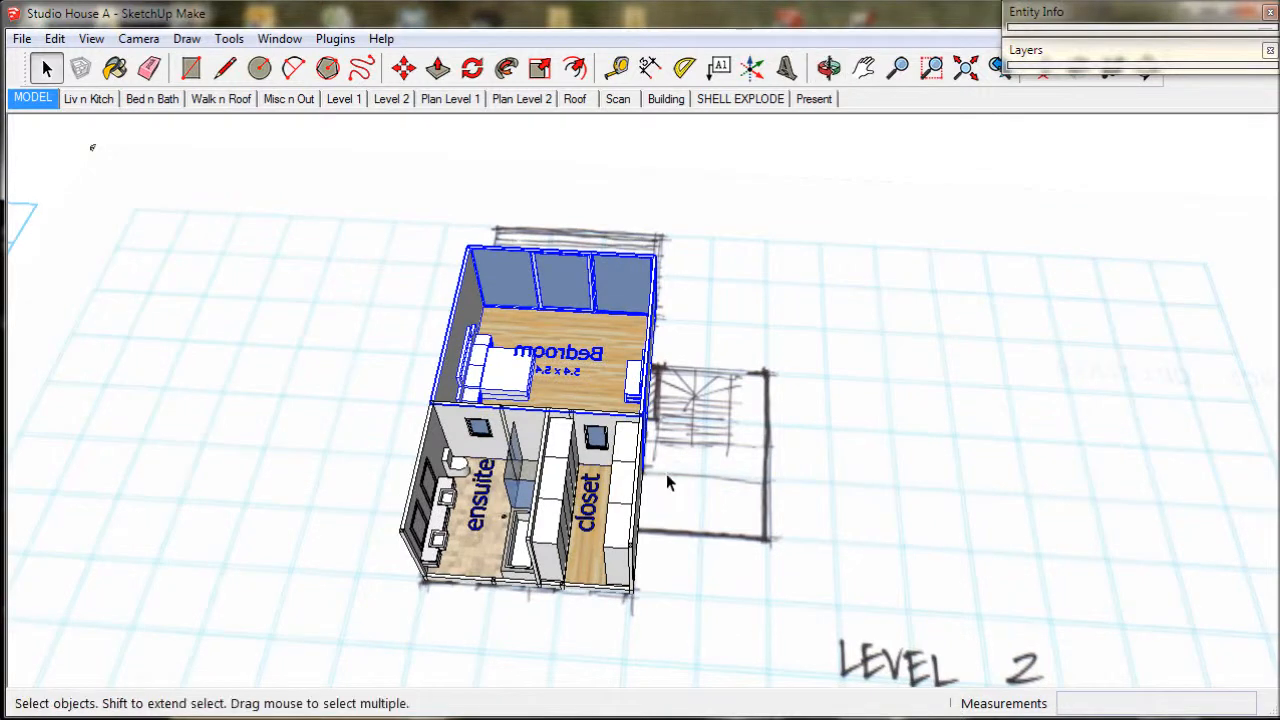
pyautogui.click(480, 435)
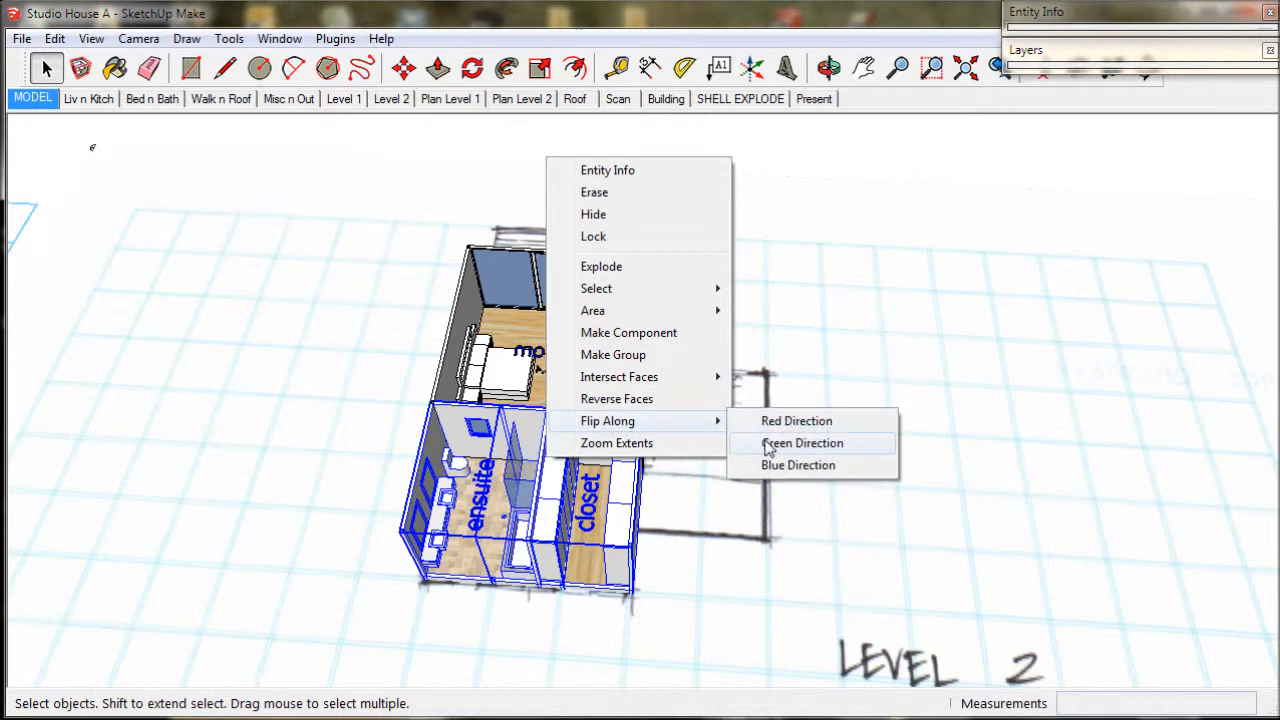
pyautogui.click(802, 443)
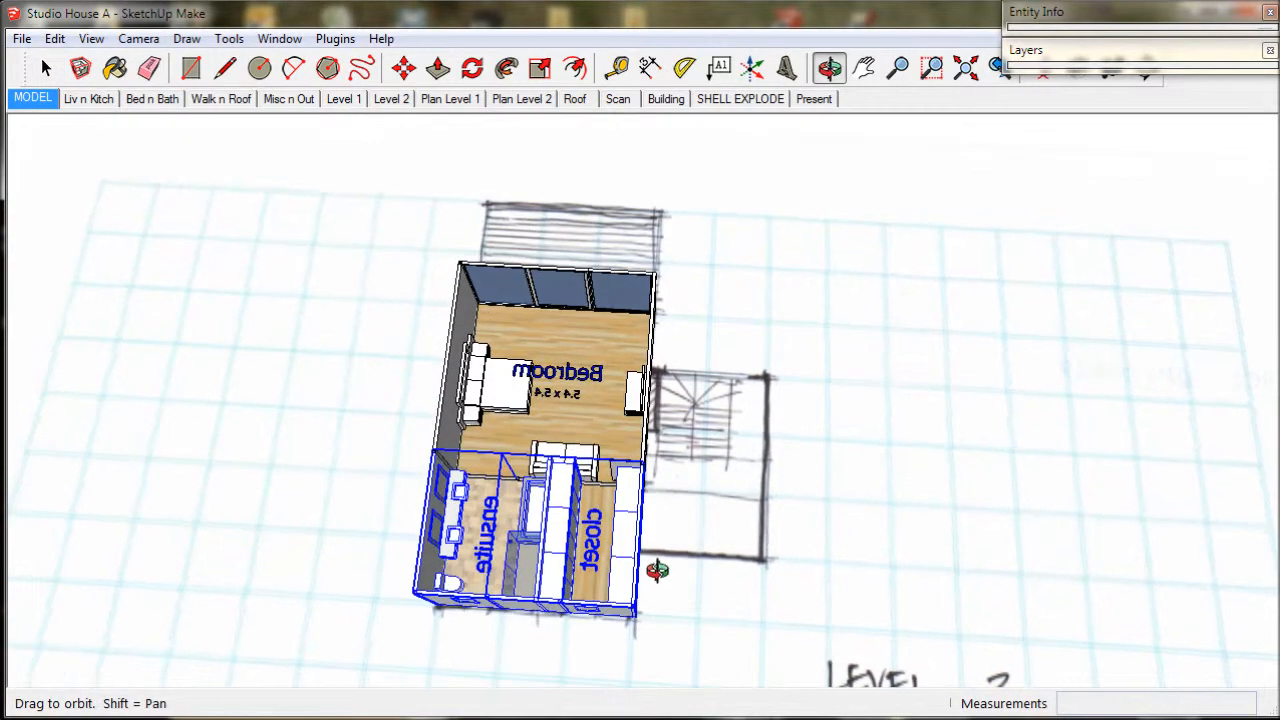
pyautogui.moveTo(658, 570); pyautogui.dragTo(480, 440)
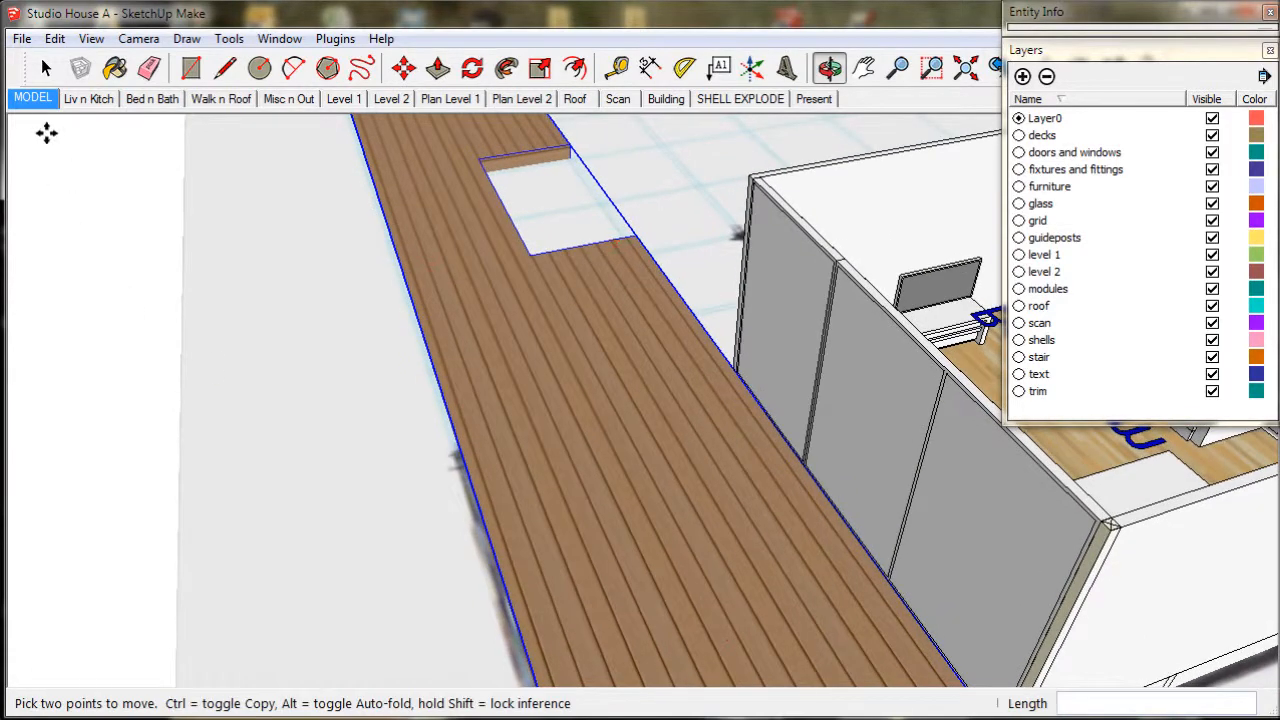
# Slide the long timber deck beside the modules and start a line at the wall corner.
pyautogui.moveTo(500, 400); pyautogui.dragTo(660, 430)
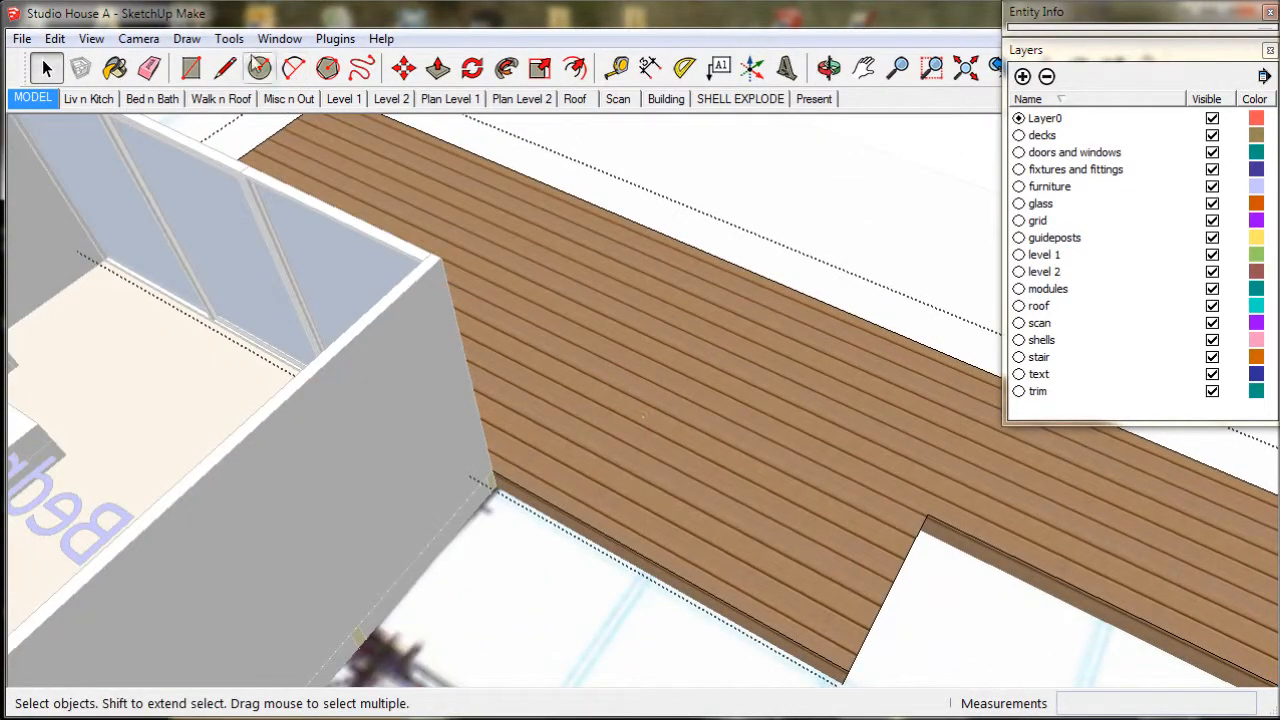
pyautogui.click(225, 67)
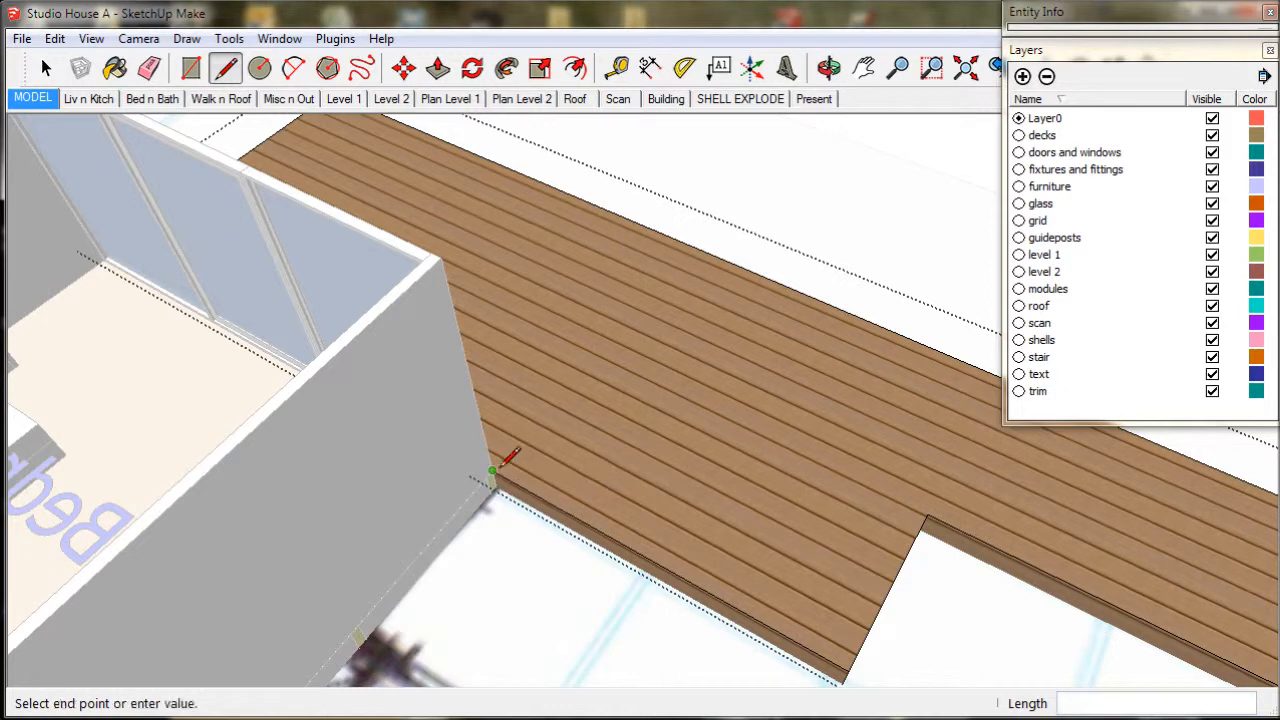
pyautogui.moveTo(707, 228)
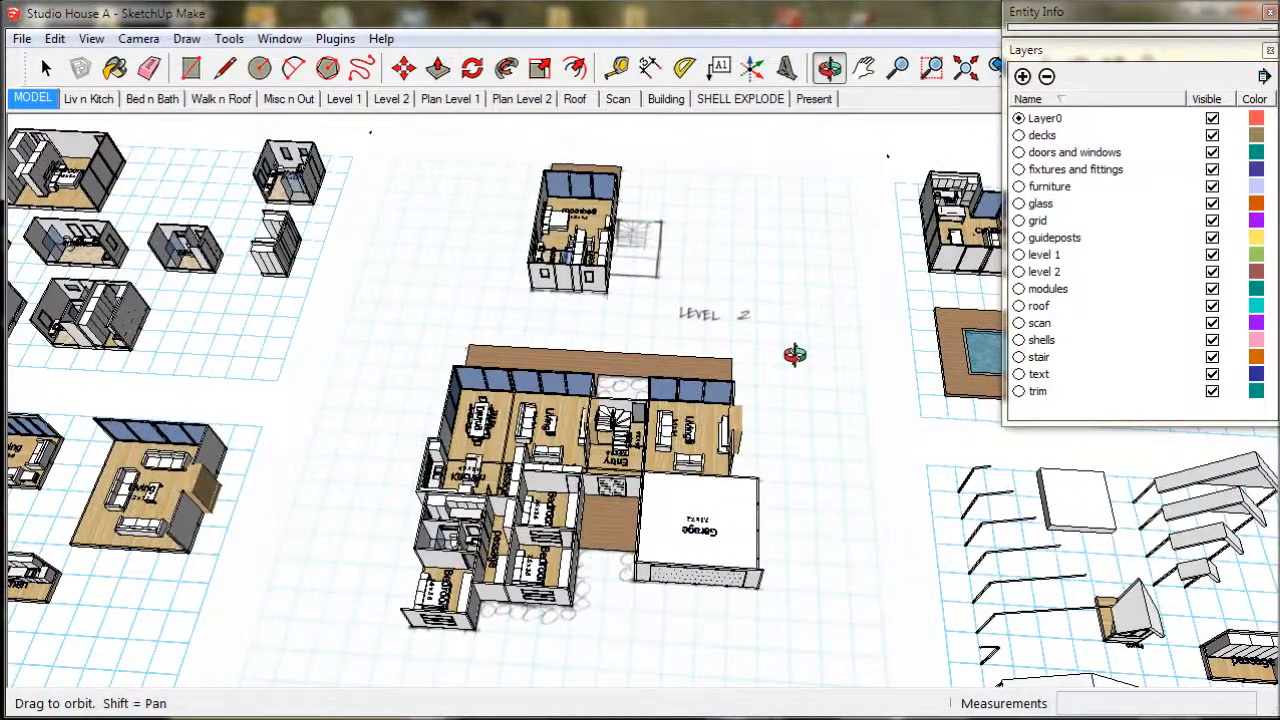
# Hide the scan layer and group the level 1 modules as 'l1' on layer level 1.
pyautogui.click(47, 67)
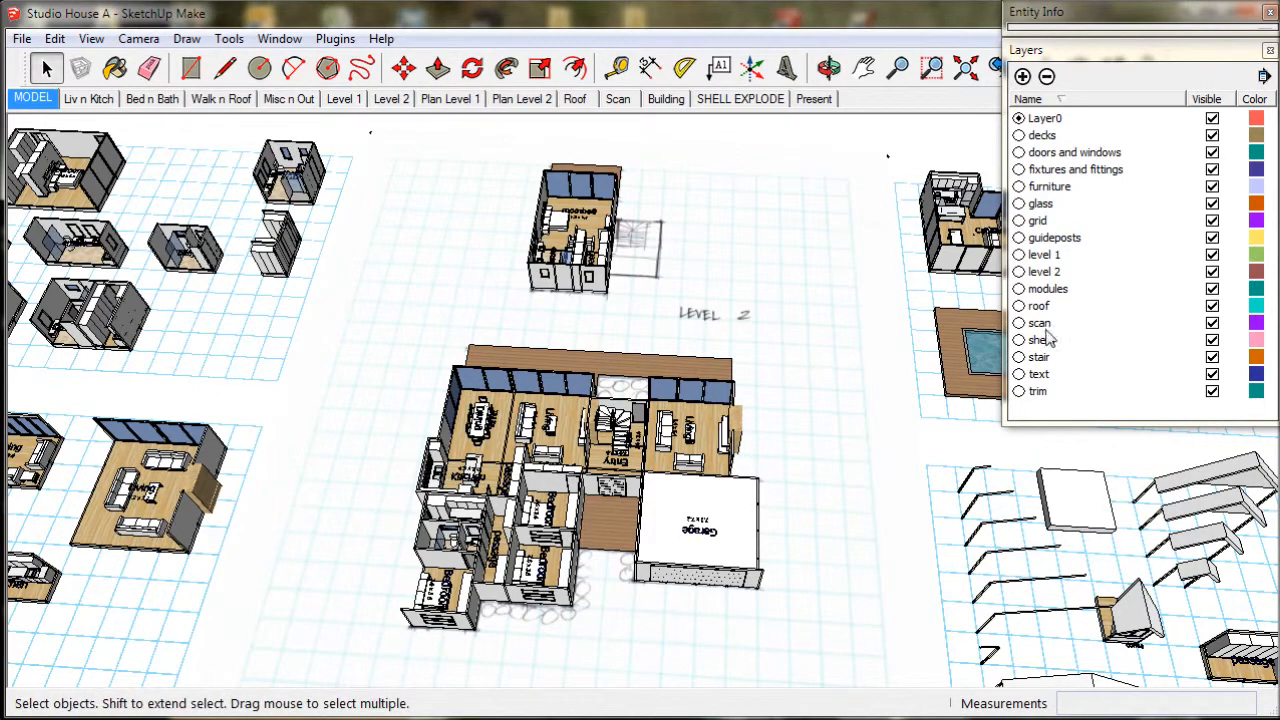
pyautogui.click(1212, 322)
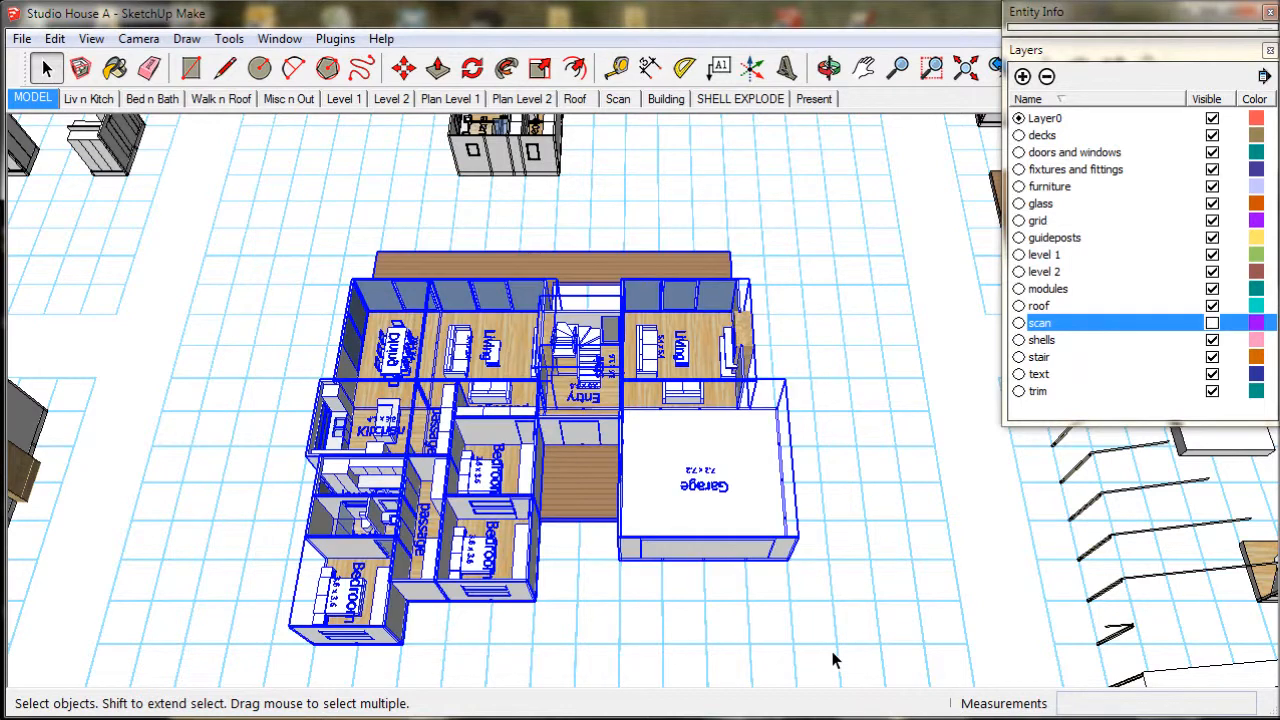
pyautogui.rightClick(610, 420)
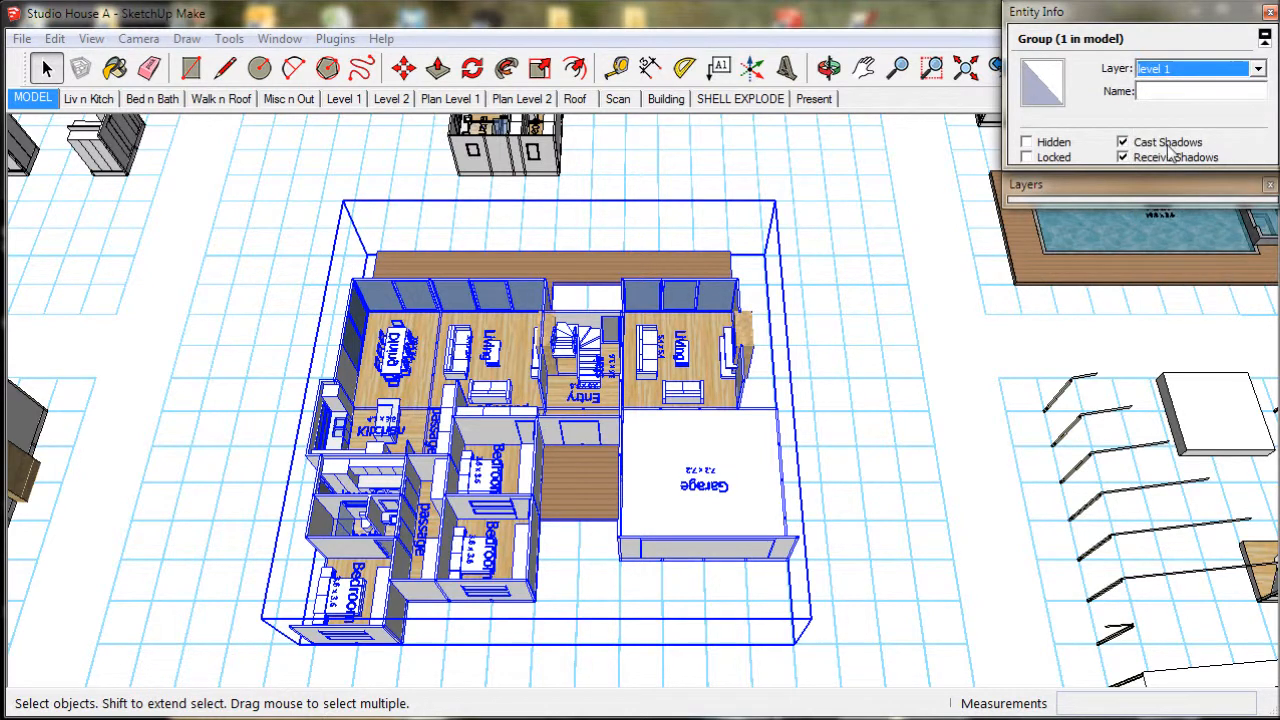
pyautogui.click(1200, 91)
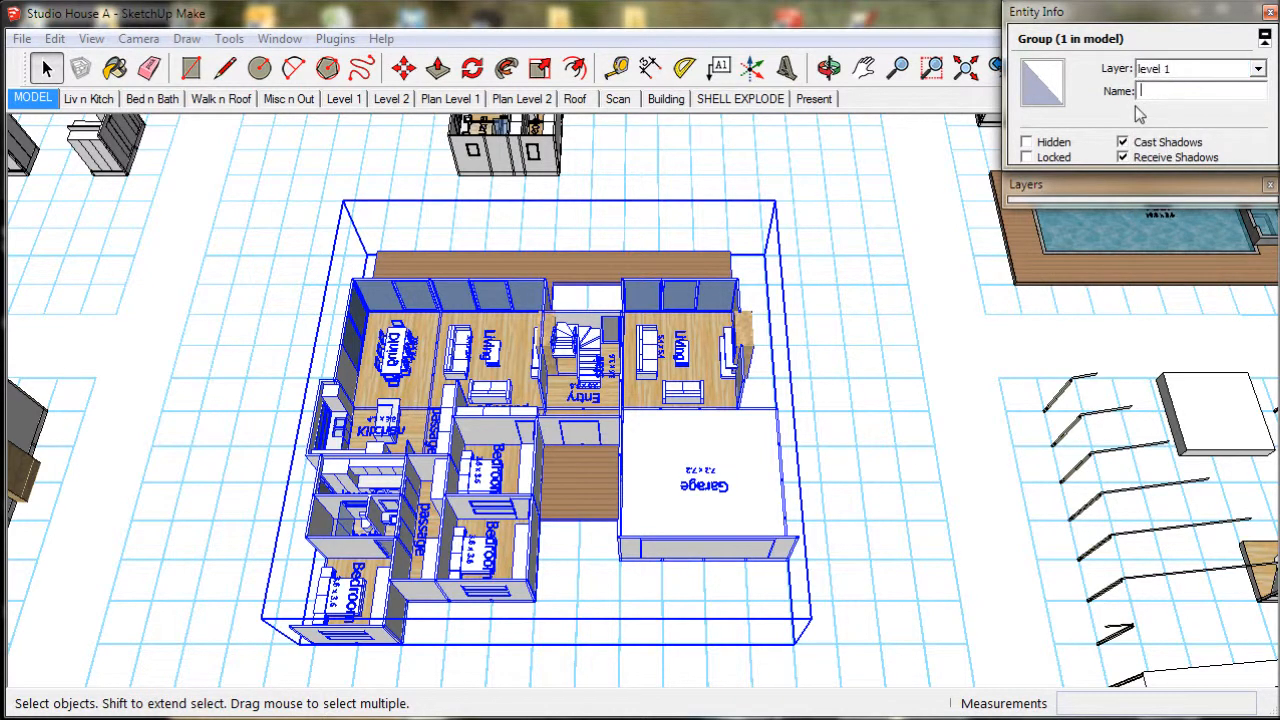
pyautogui.write('l1')
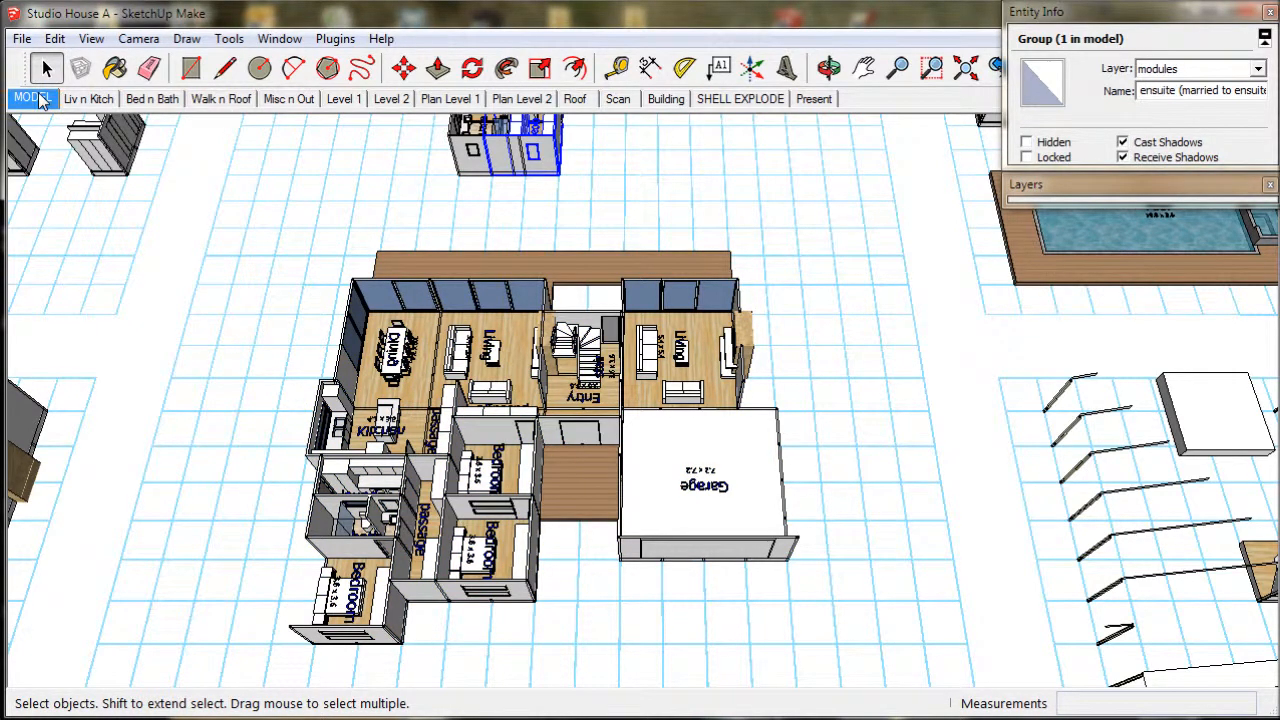
# Group the bedroom, ensuite and closet modules as 'L2' on the level 2 layer.
pyautogui.click(391, 98)
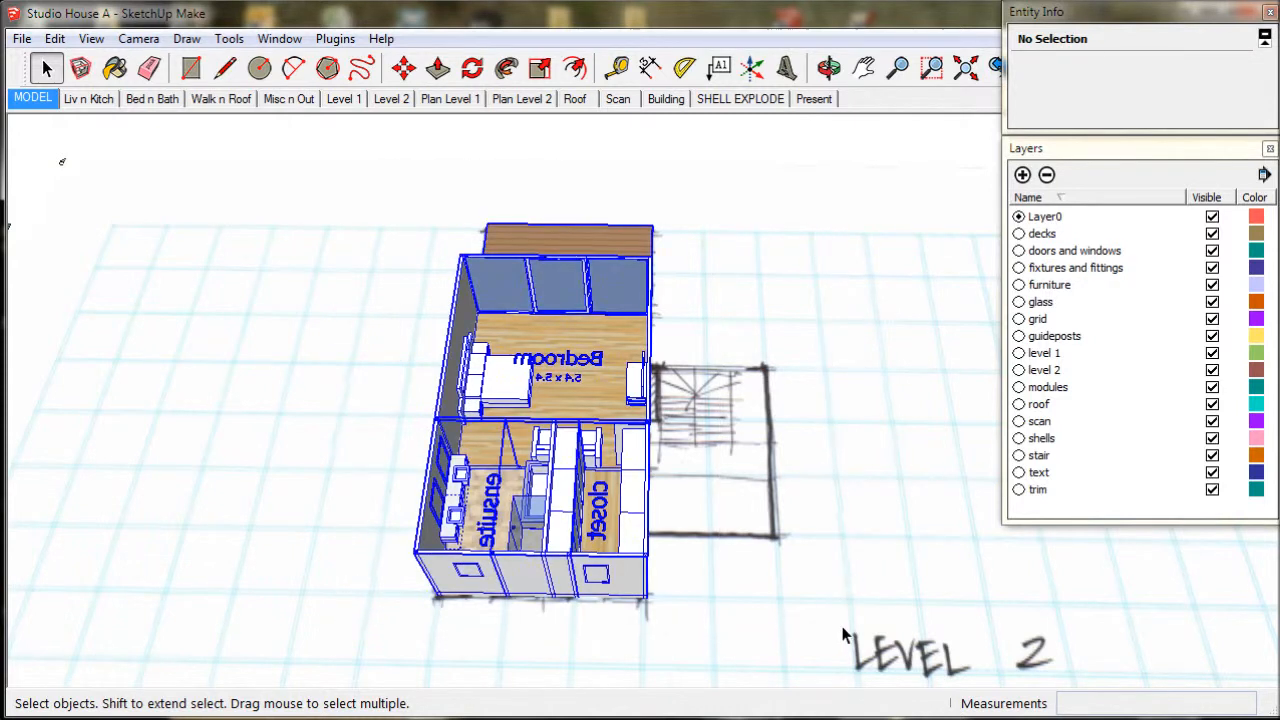
pyautogui.rightClick(595, 415)
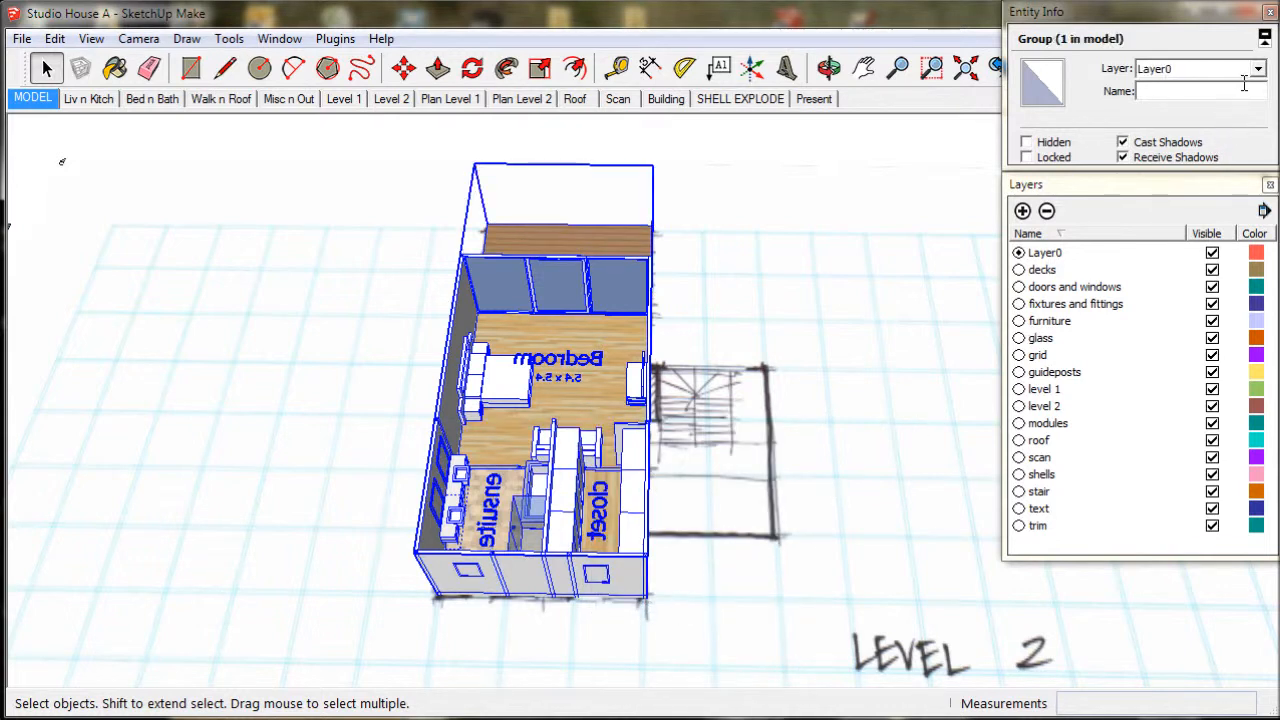
pyautogui.click(1228, 68)
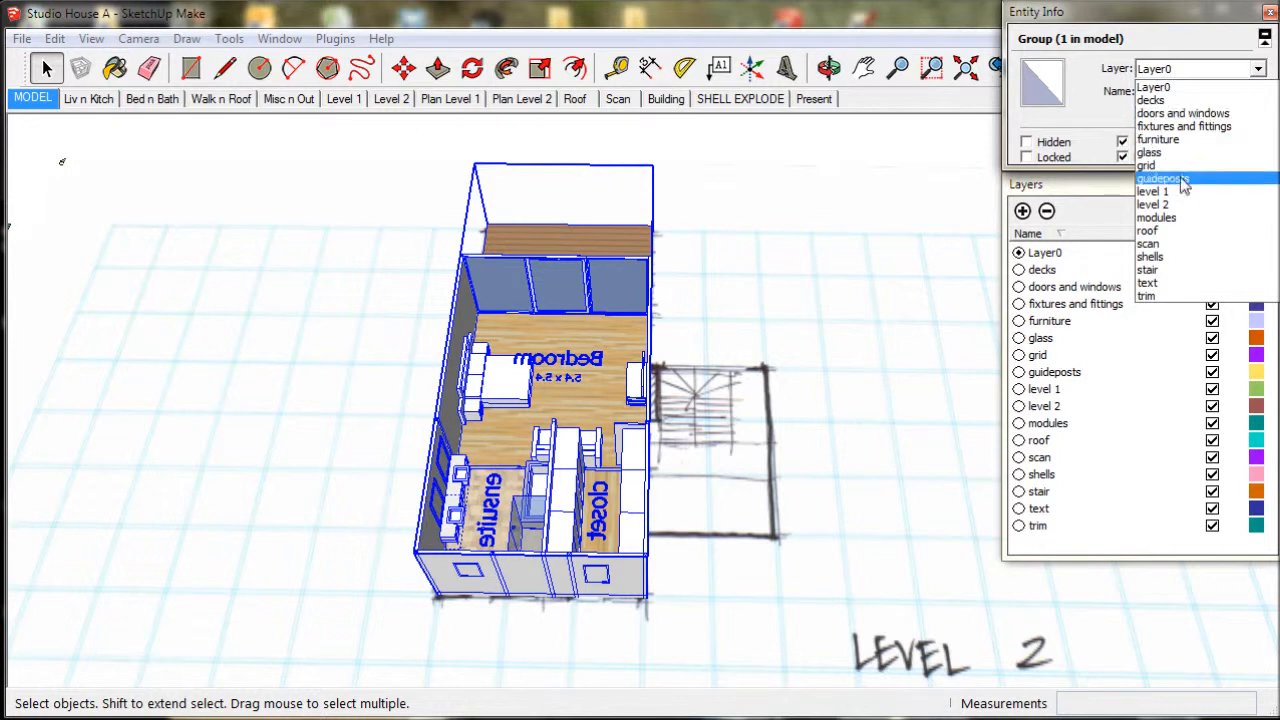
pyautogui.click(1152, 204)
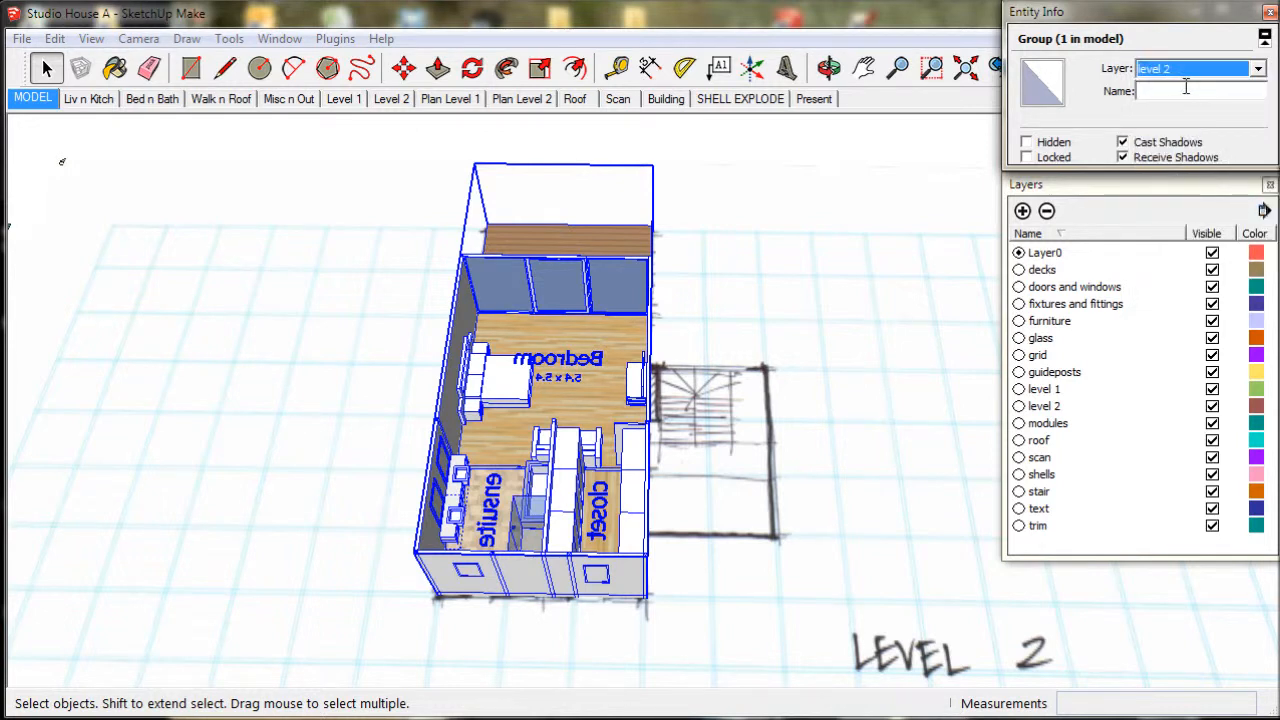
pyautogui.click(1185, 90)
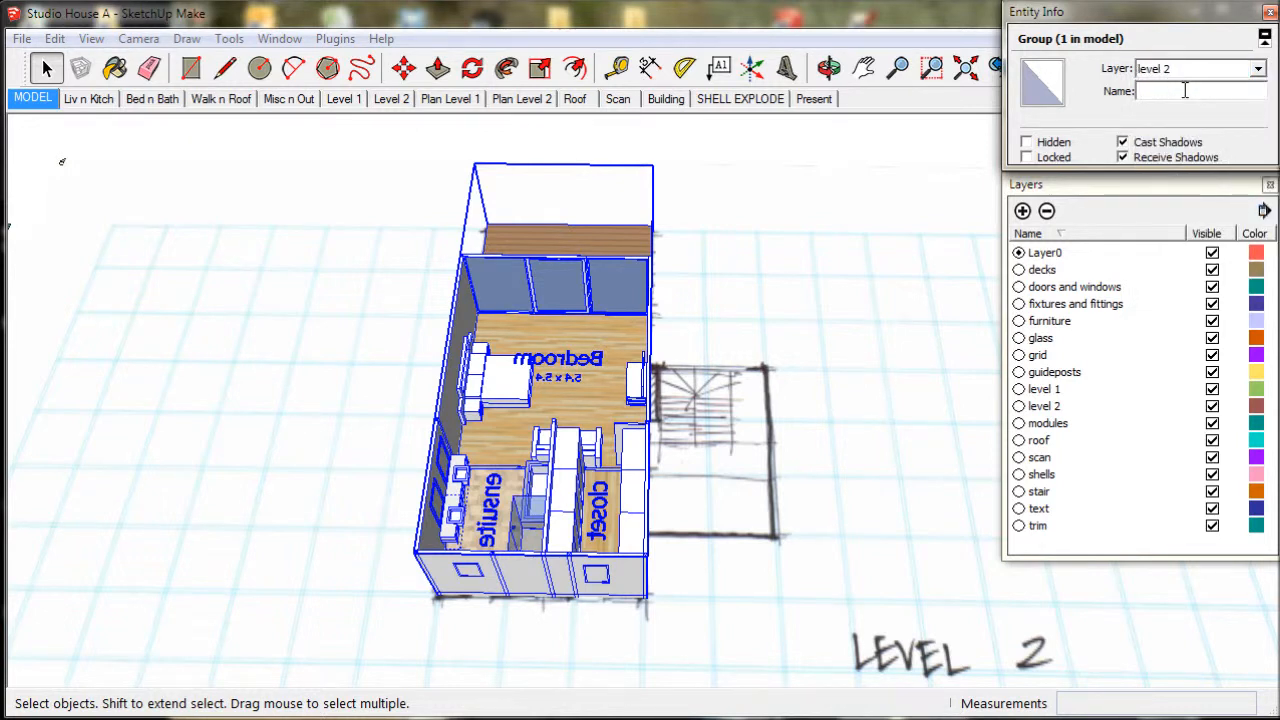
pyautogui.write('L2')
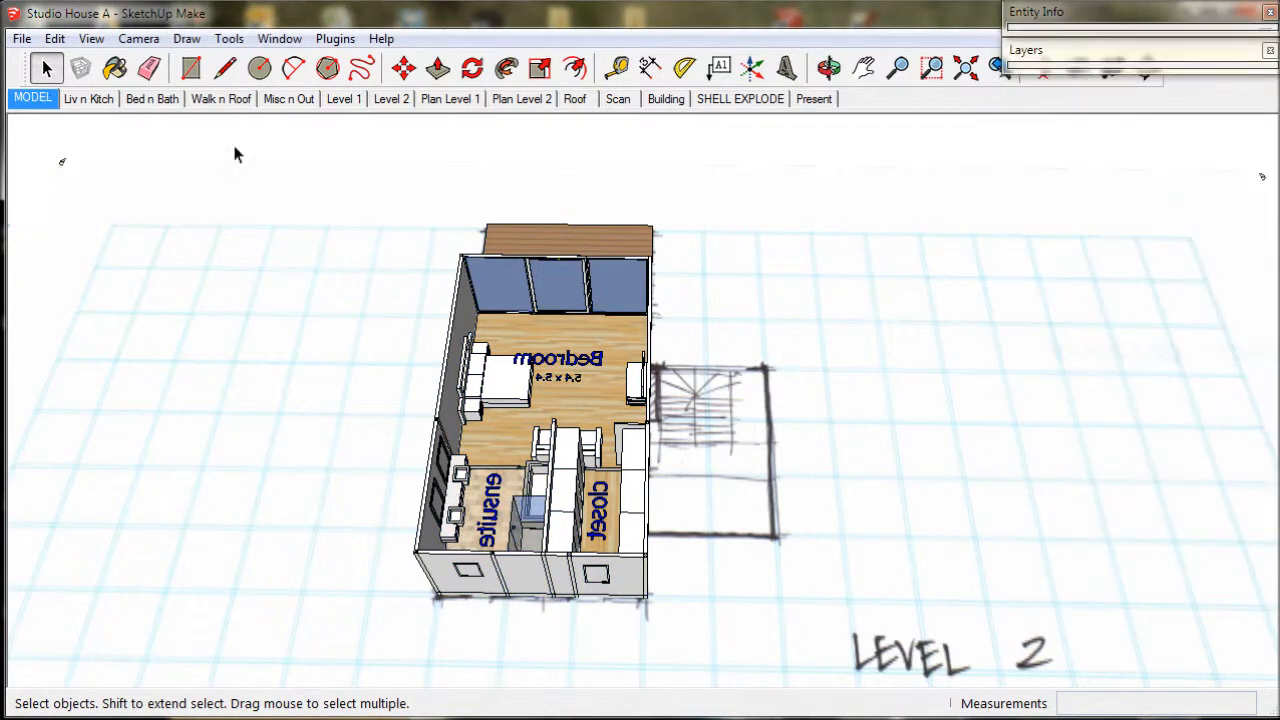
pyautogui.moveTo(617, 358)
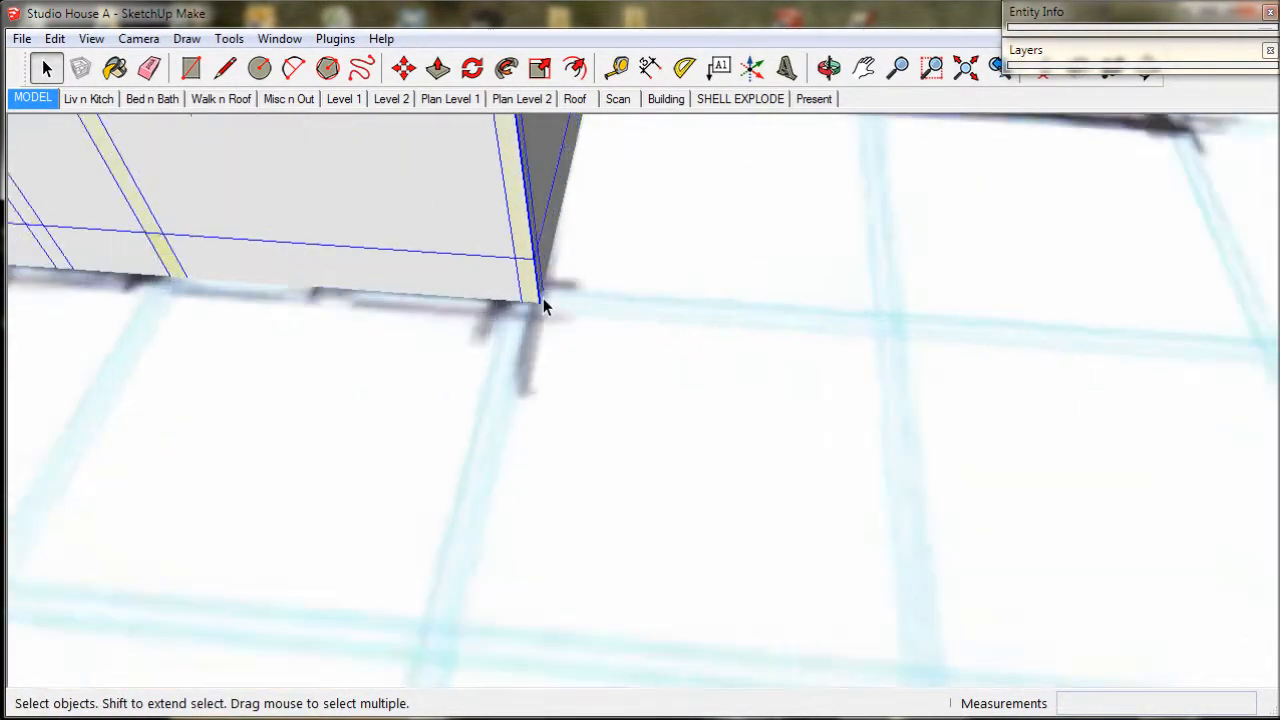
# Pick the level 2 group's corner as the move base point.
pyautogui.click(404, 67)
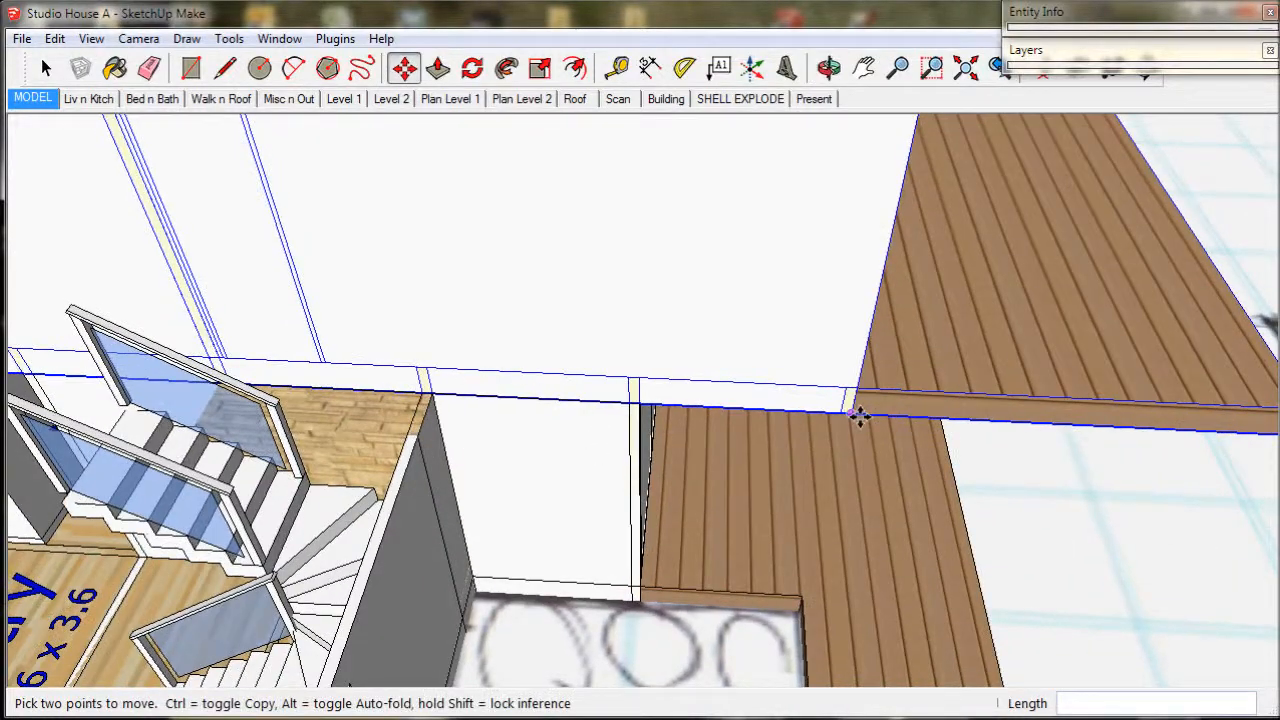
pyautogui.moveTo(642, 410)
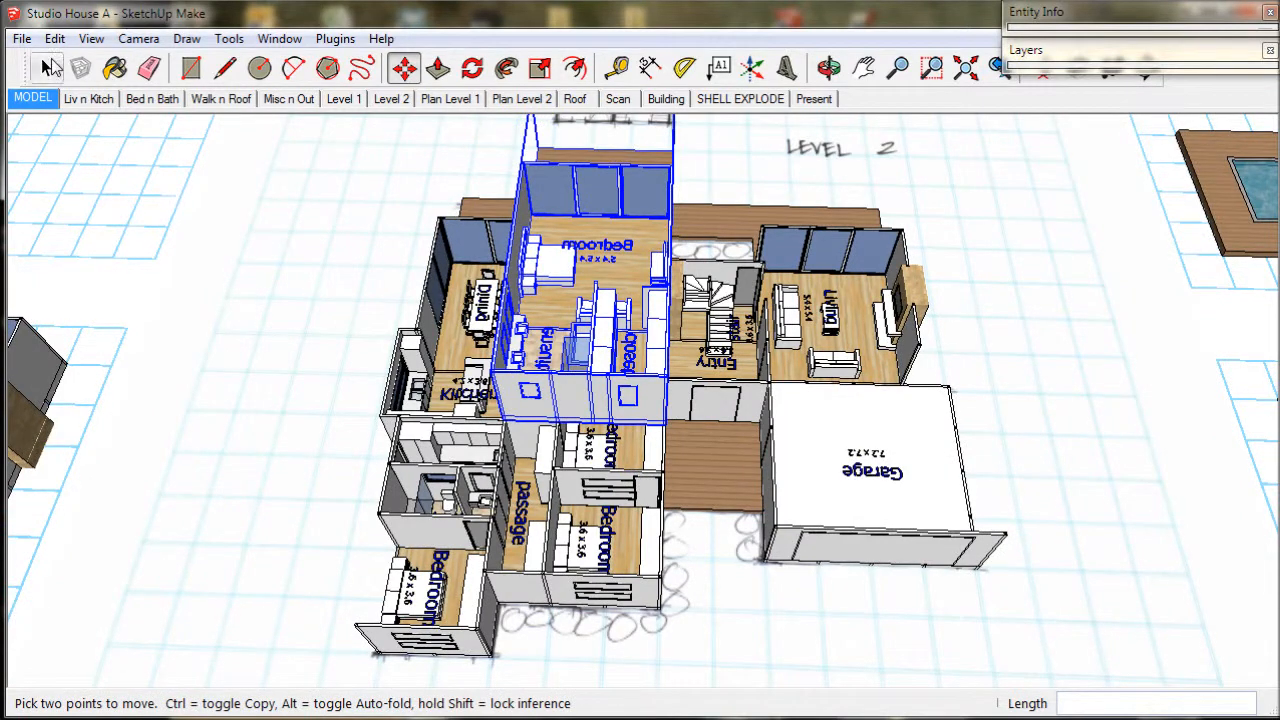
# Set the level 2 bedroom, ensuite and closet group down on top of level 1.
pyautogui.rightClick(32, 98)
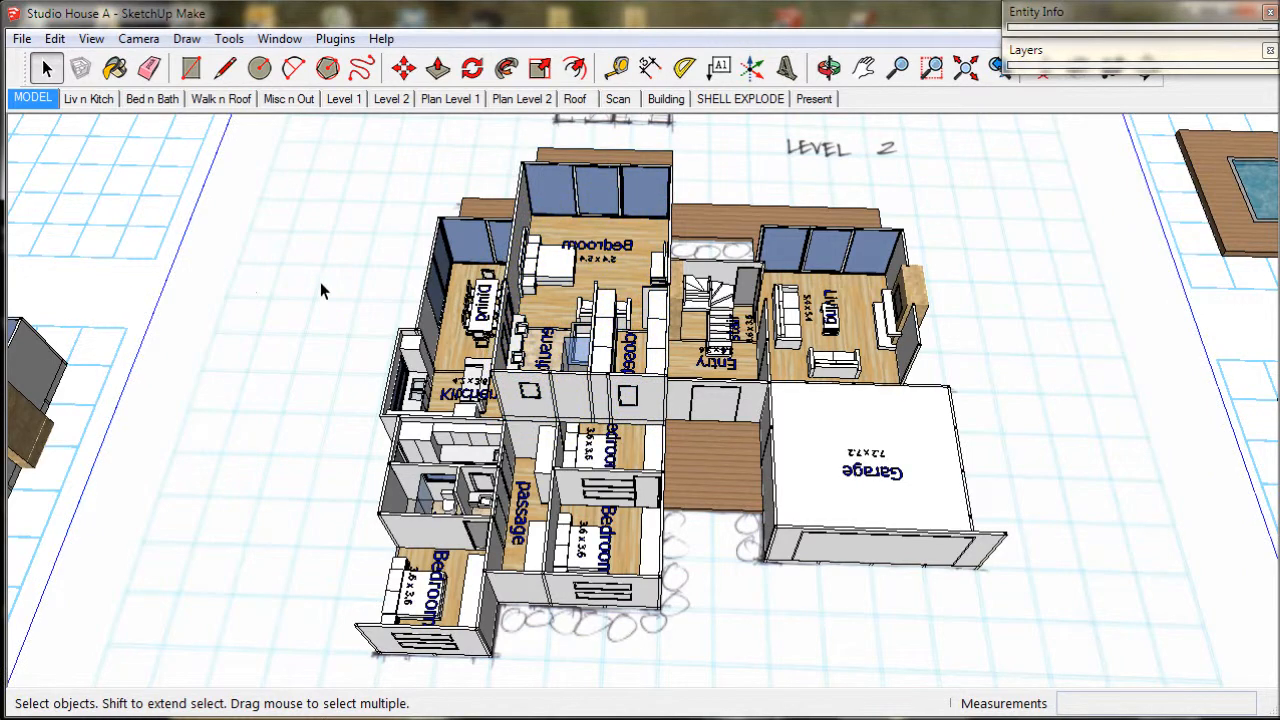
pyautogui.moveTo(21, 38)
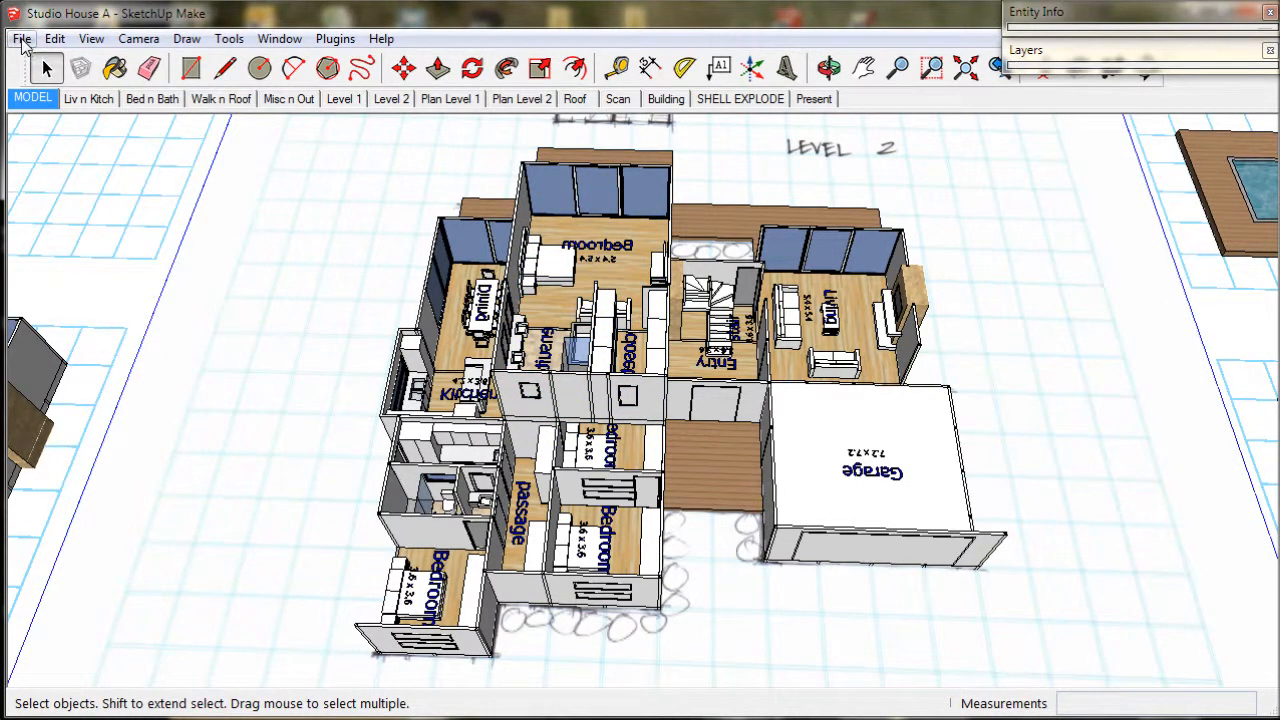